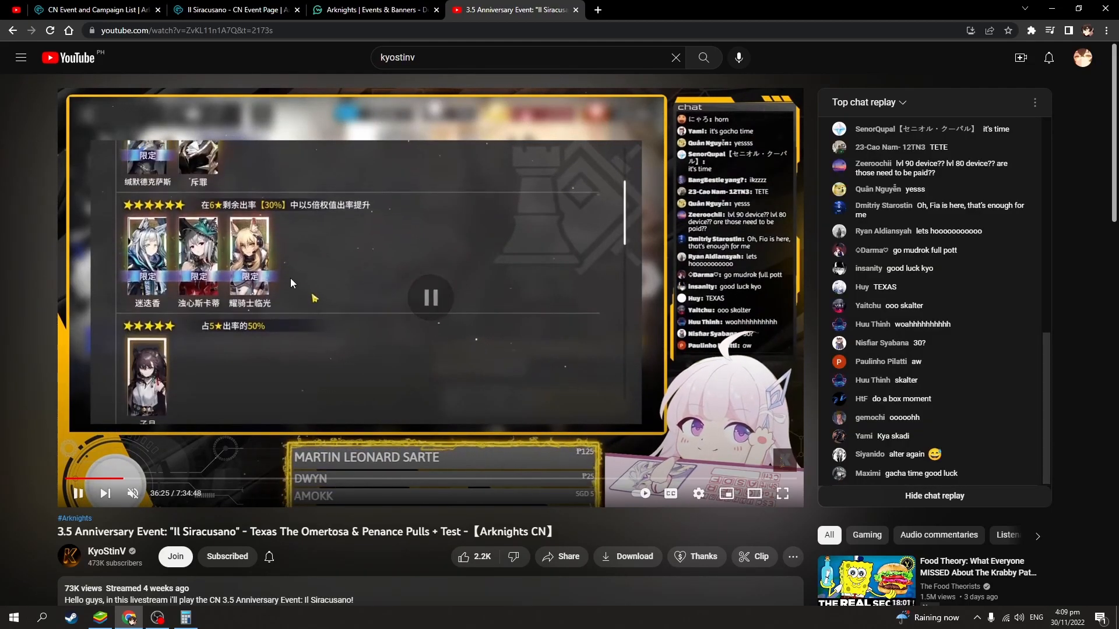
# Step: Pause the anniversary stream, check the game in BlueStacks, then show the GamePress Il Siracusano page
pyautogui.click(431, 298)
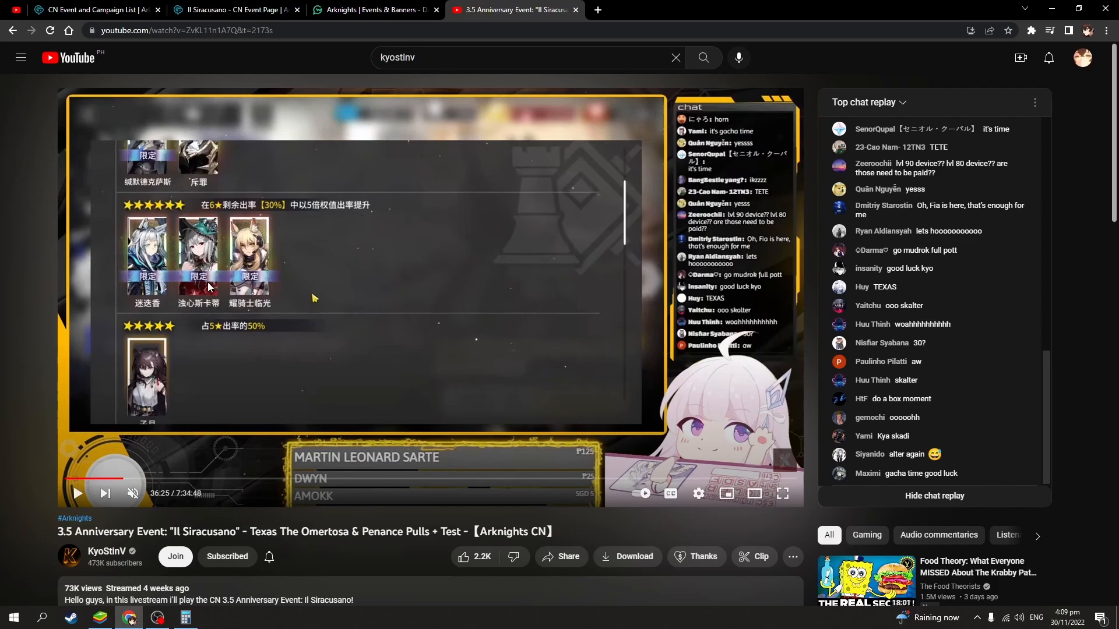
pyautogui.moveTo(227, 557)
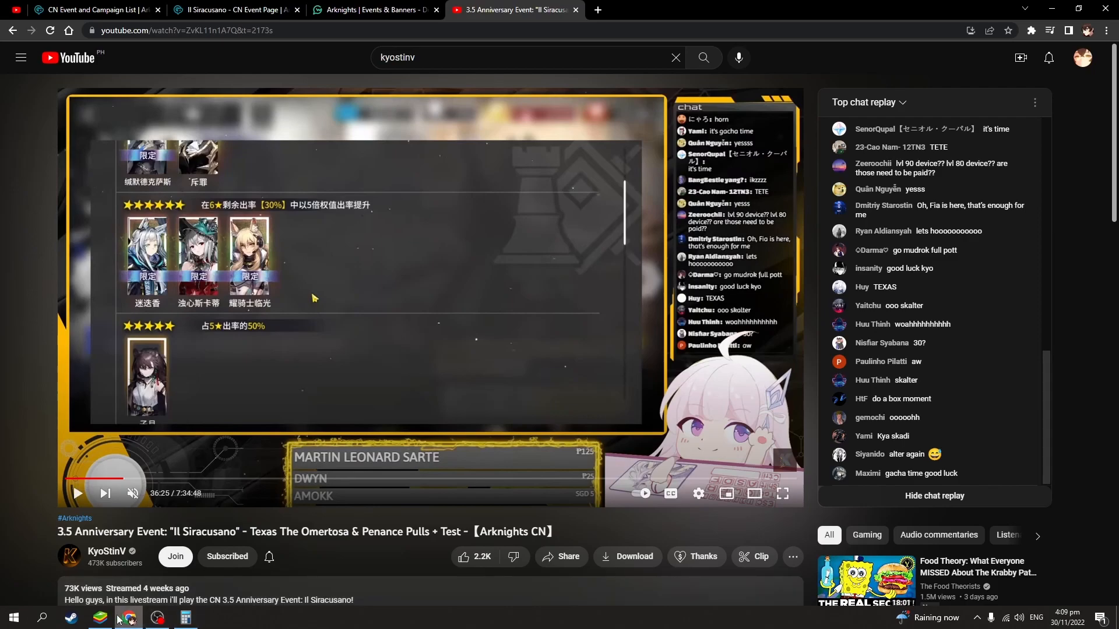
pyautogui.click(128, 617)
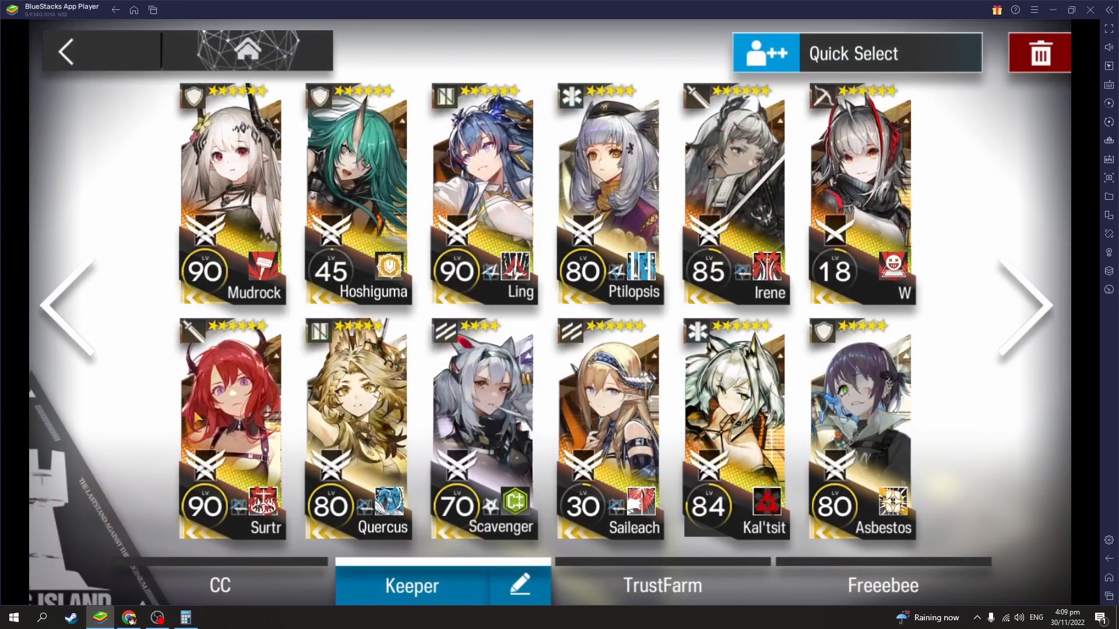
pyautogui.click(128, 617)
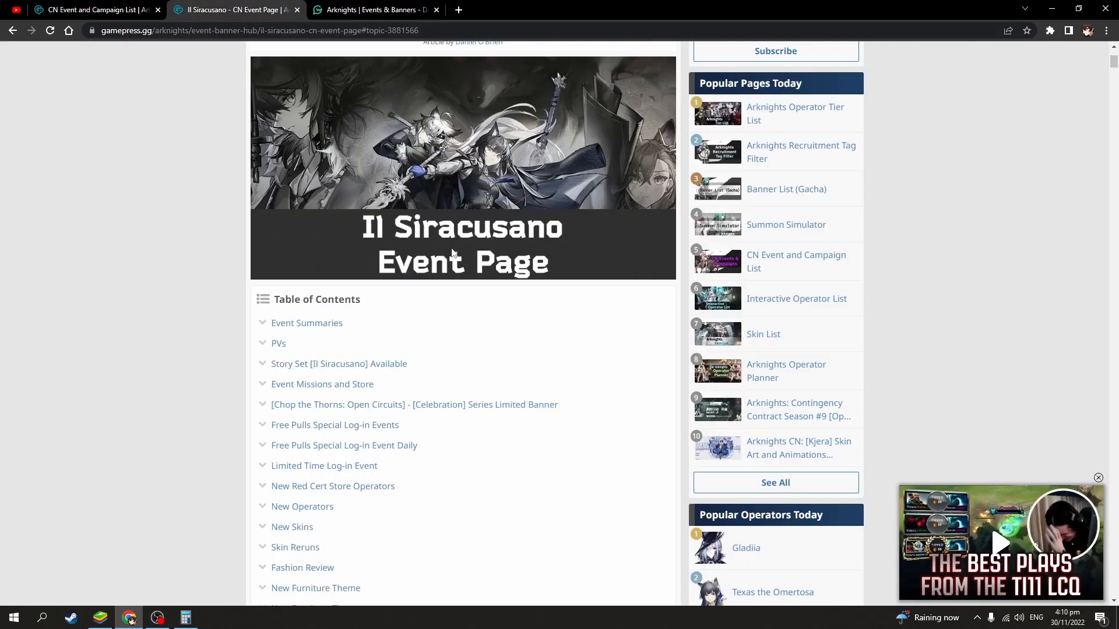
pyautogui.moveTo(322, 388)
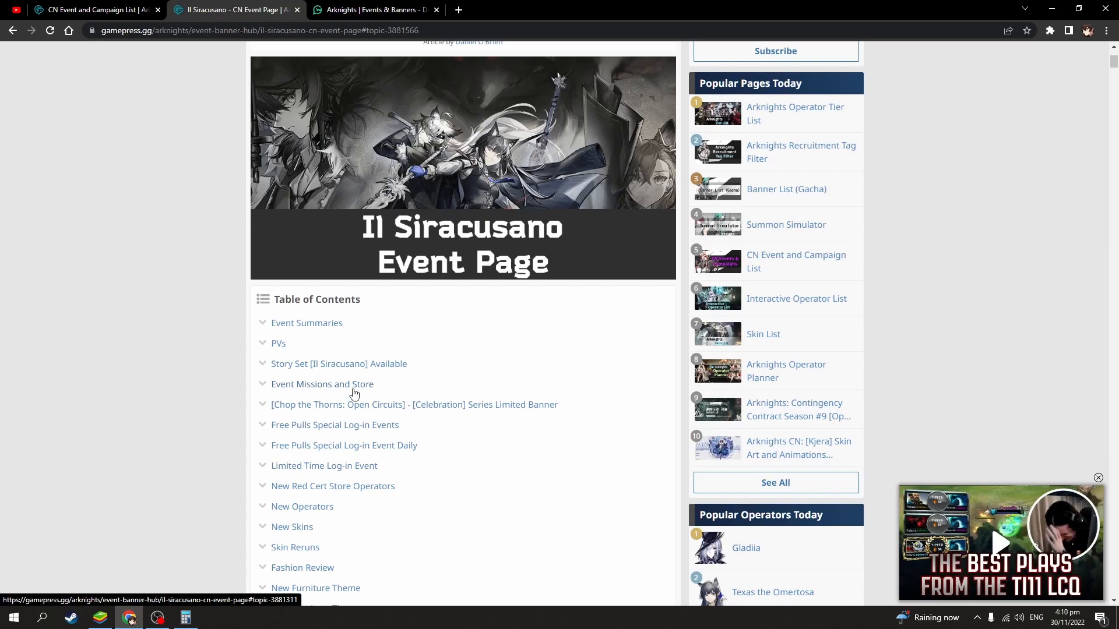
# Step: Jump to the Event Missions and Store section to read the mission, store and task totals
pyautogui.click(185, 617)
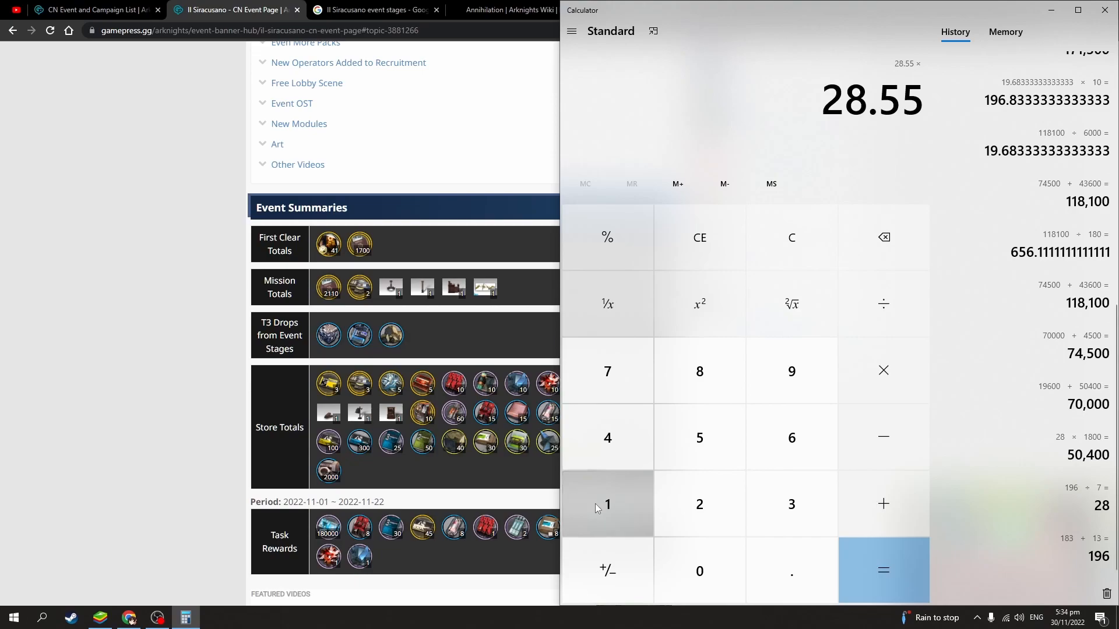
# Step: Compute 171300 ÷ 6000 × 10 = 285.5 pulls in Calculator, then bring up the Excel sheet
pyautogui.click(883, 570)
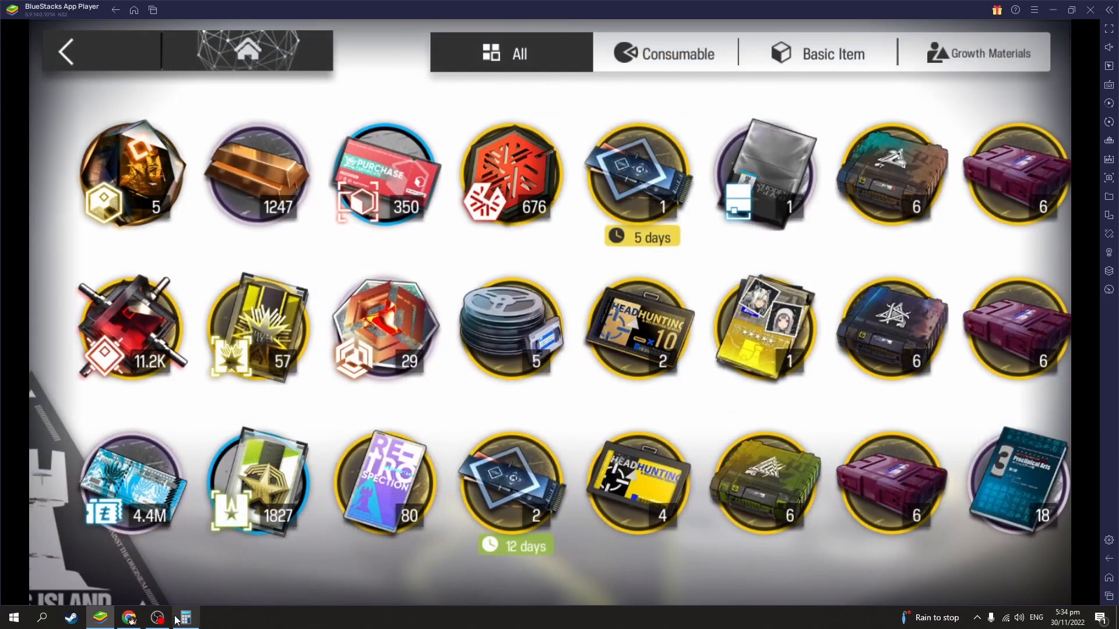
pyautogui.click(184, 618)
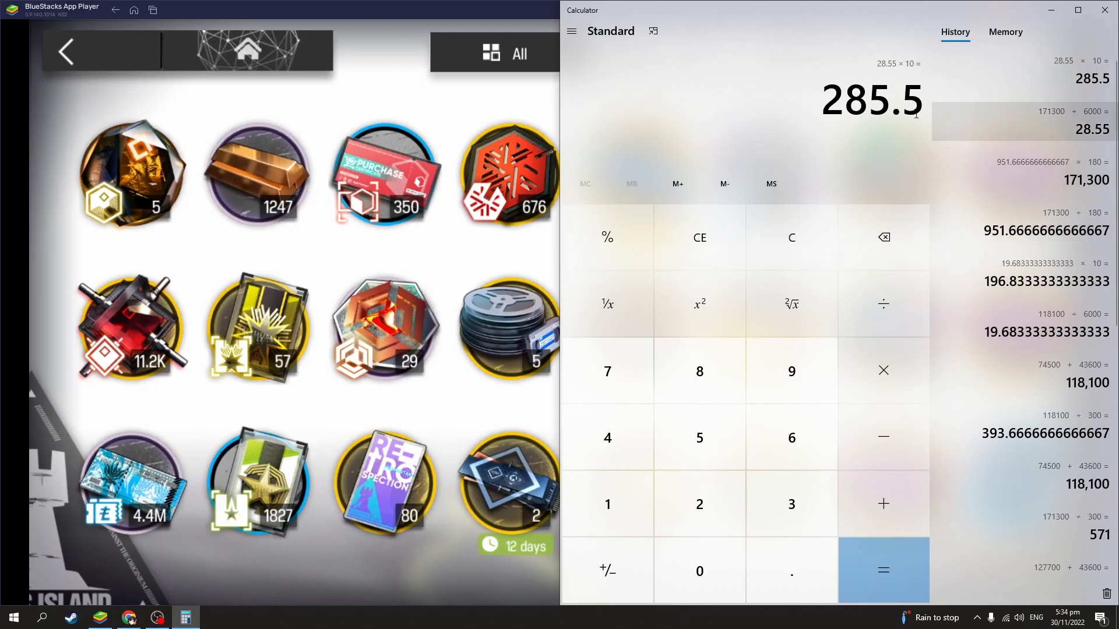
pyautogui.click(13, 617)
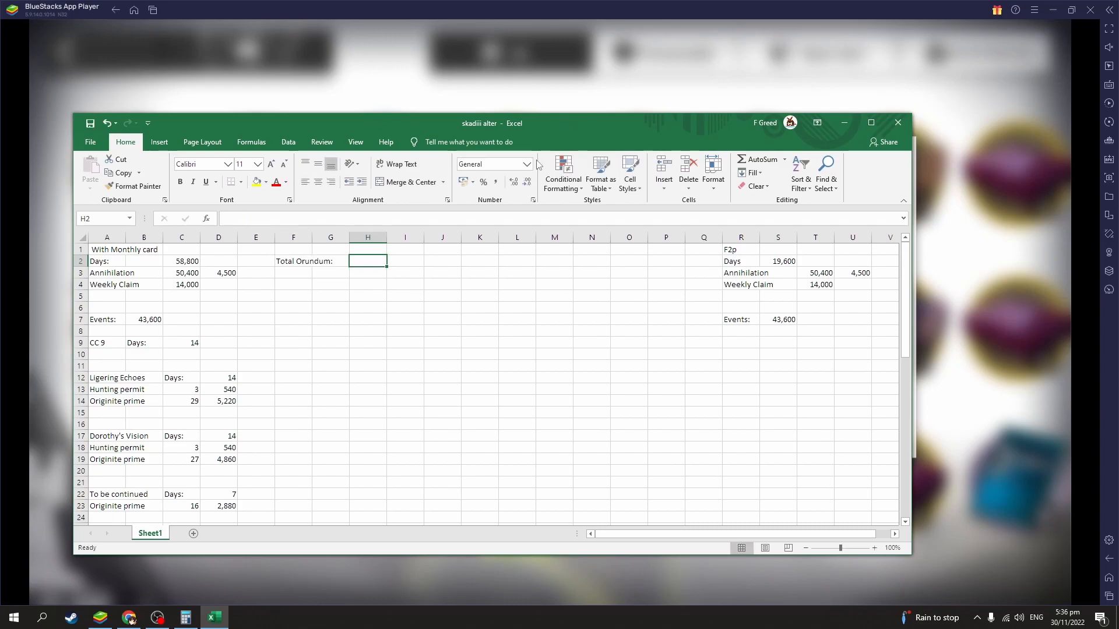
# Step: Add a 'Pulls:' row with 171,300/285.5 for monthly card and 118,100/196 for F2P
pyautogui.write('Pulls:')
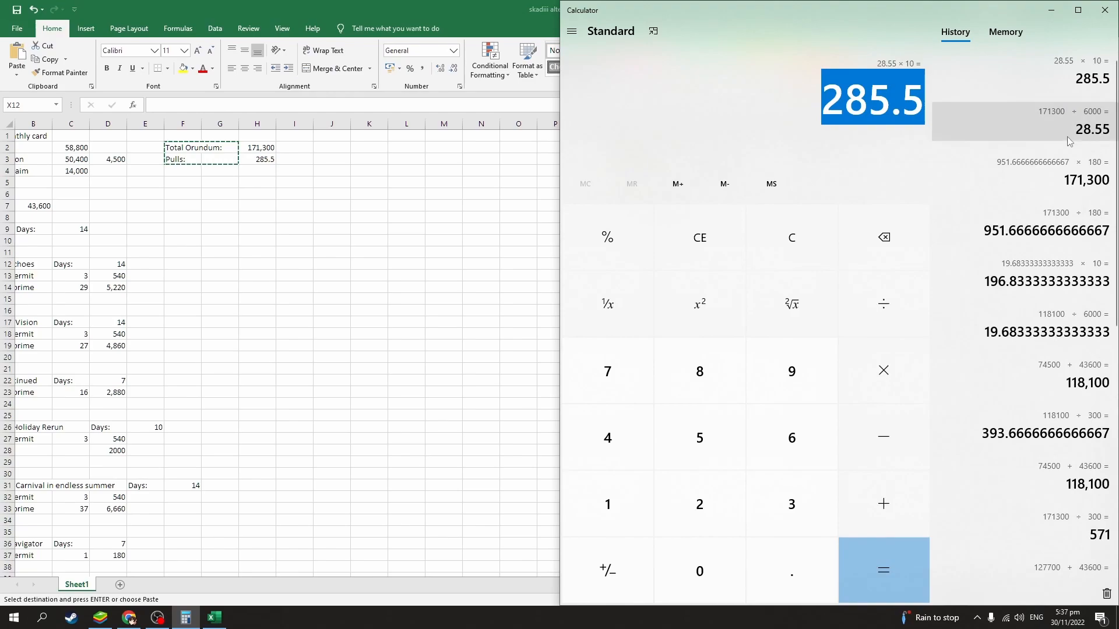
pyautogui.moveTo(1027, 385)
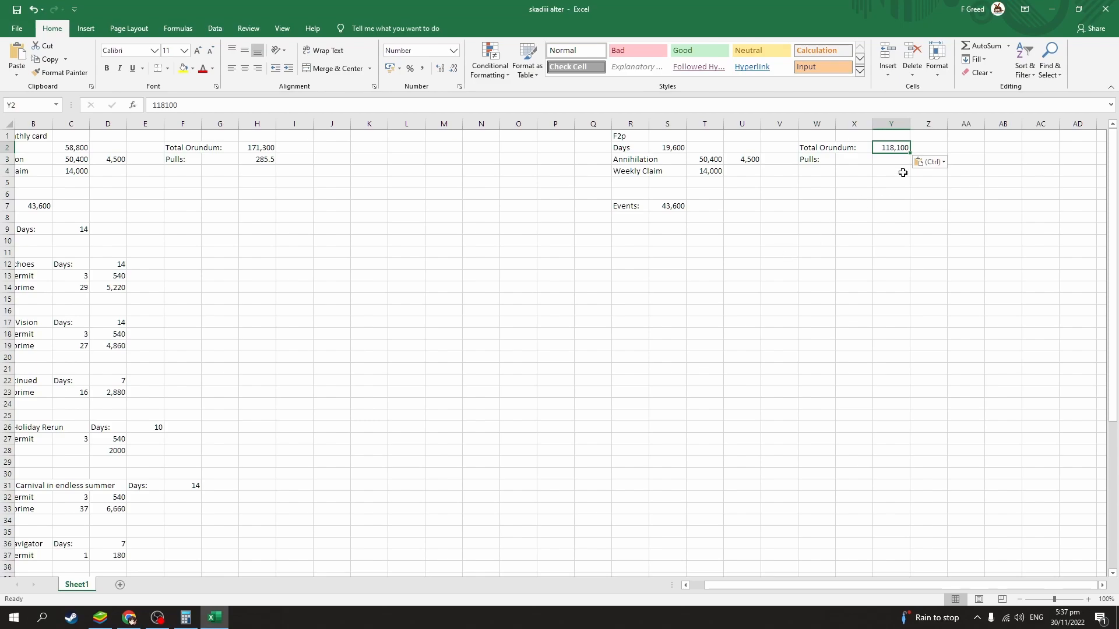
pyautogui.click(185, 618)
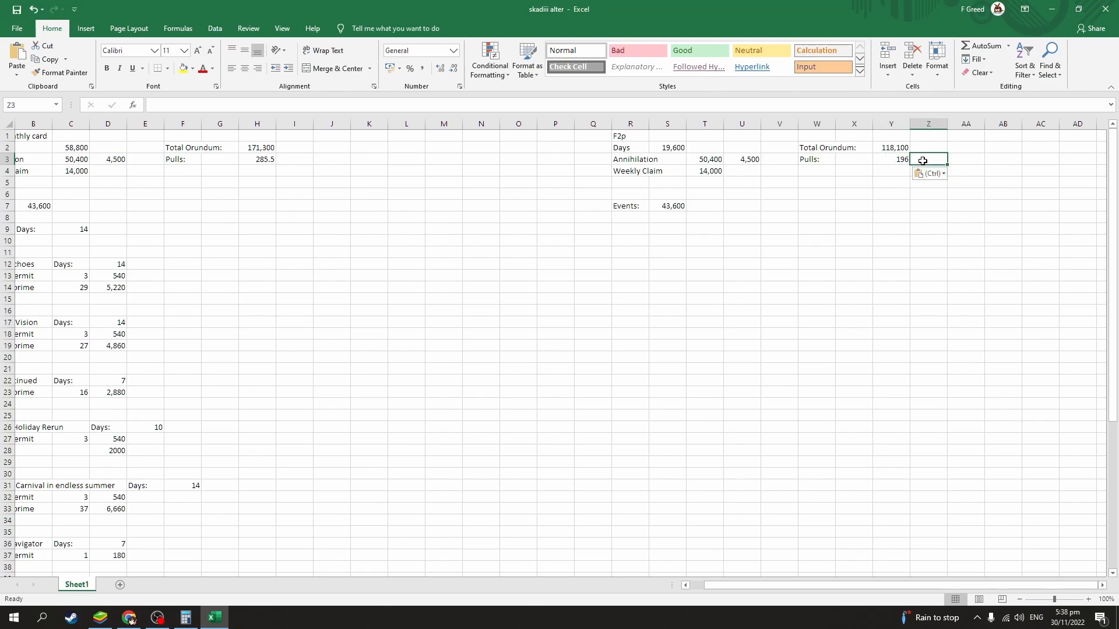
pyautogui.click(185, 618)
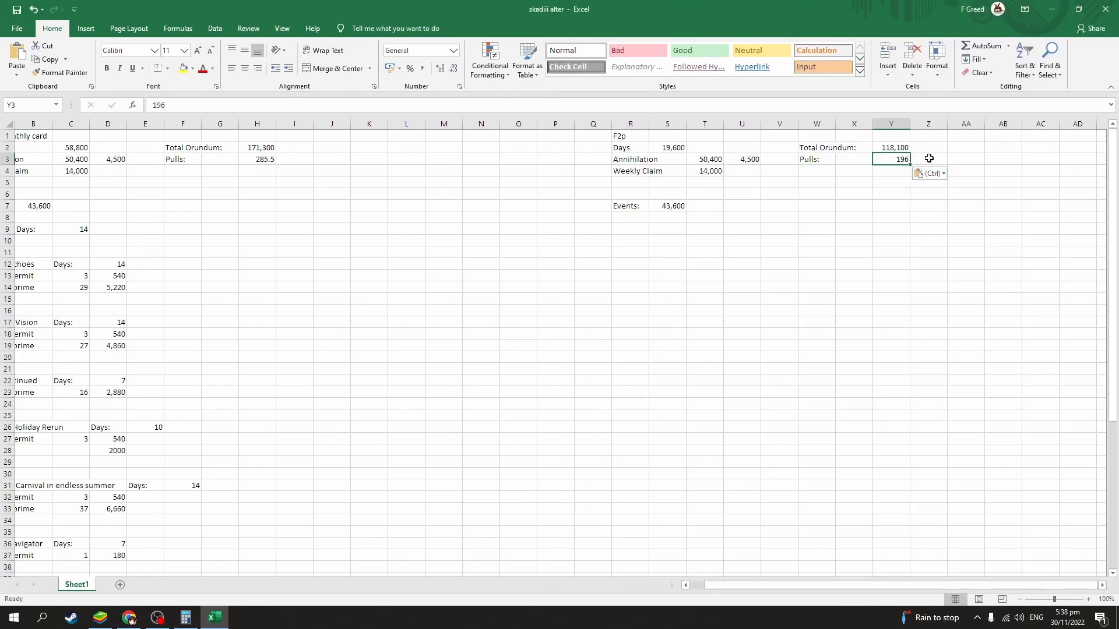
pyautogui.click(891, 206)
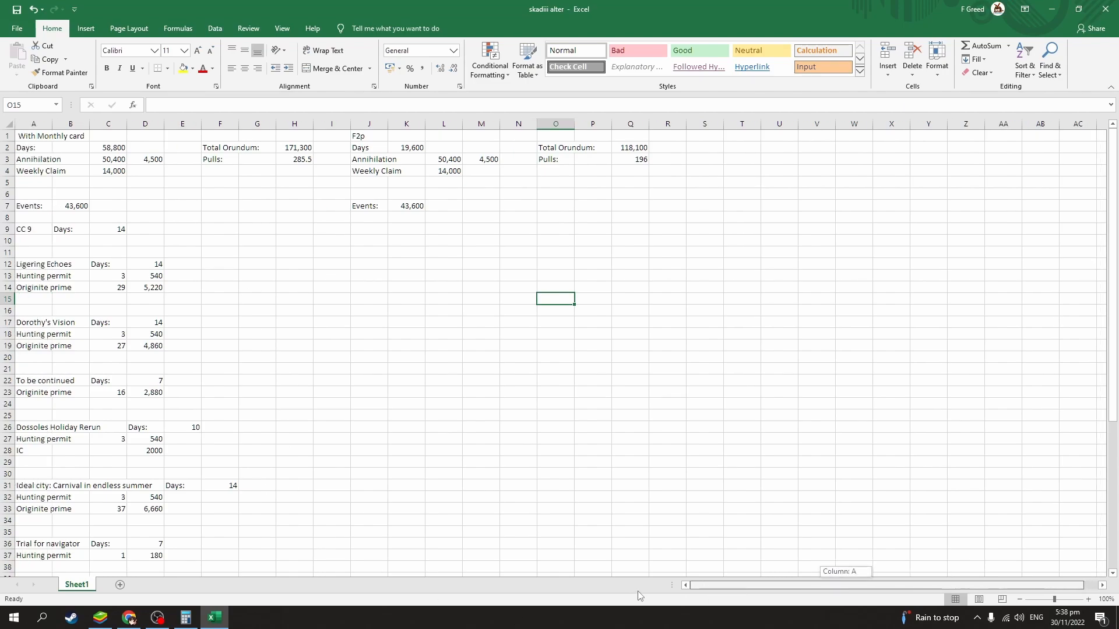
# Step: Check the Arknights home screen, then scroll GamePress to Free Pulls Special Log-in Events
pyautogui.scroll(-3)
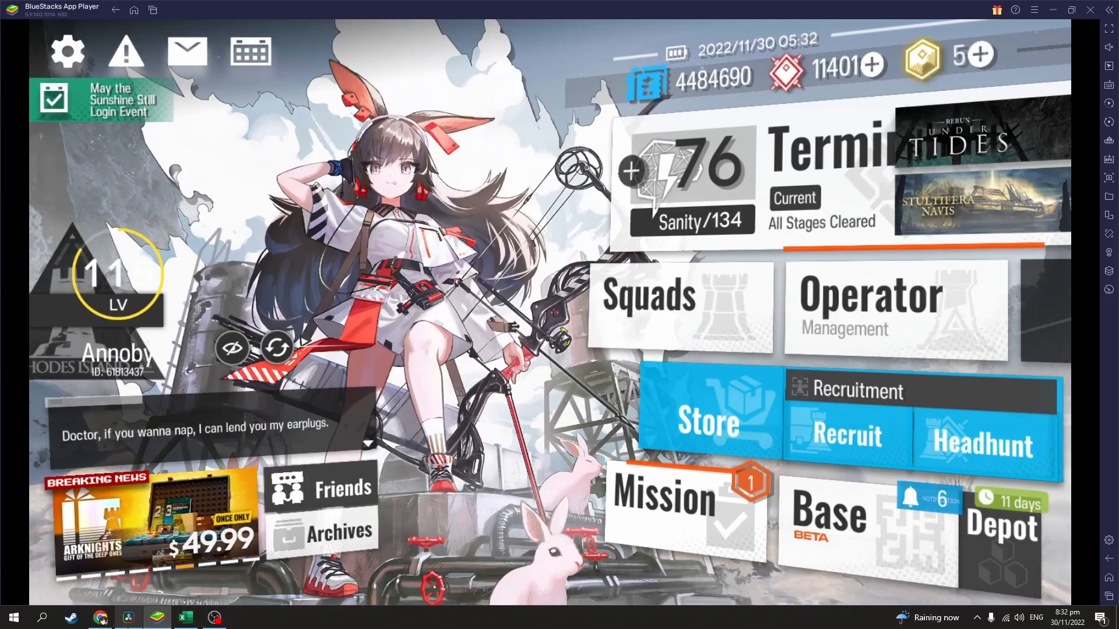
pyautogui.moveTo(128, 618)
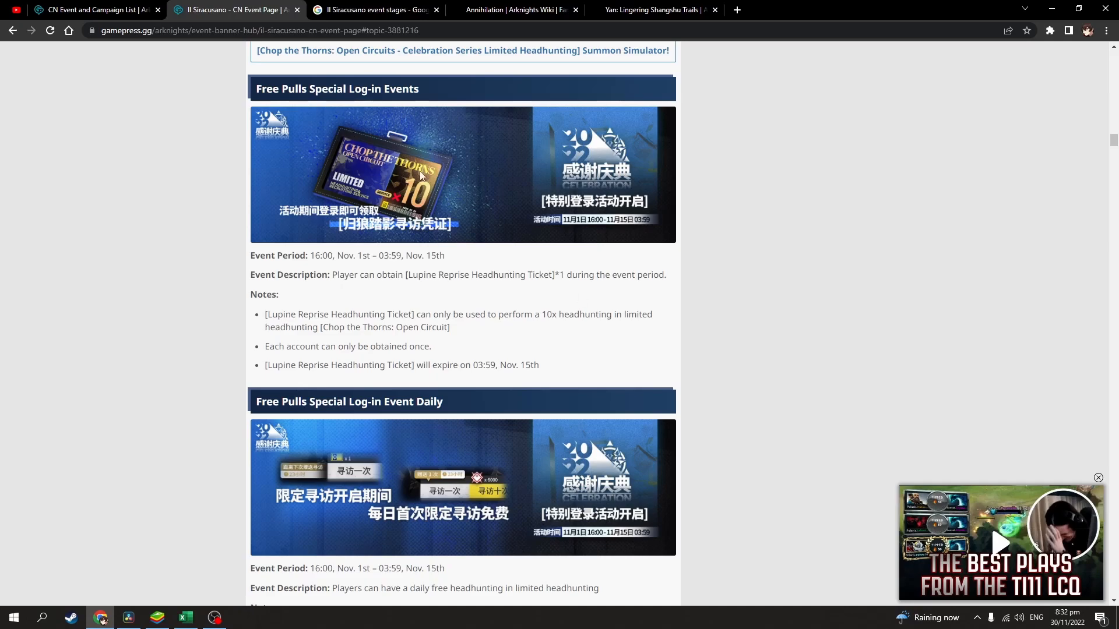
# Step: Highlight the log-in event dates, enter 2 in Calculator, and scroll to the 10-day reward table
pyautogui.scroll(-3)
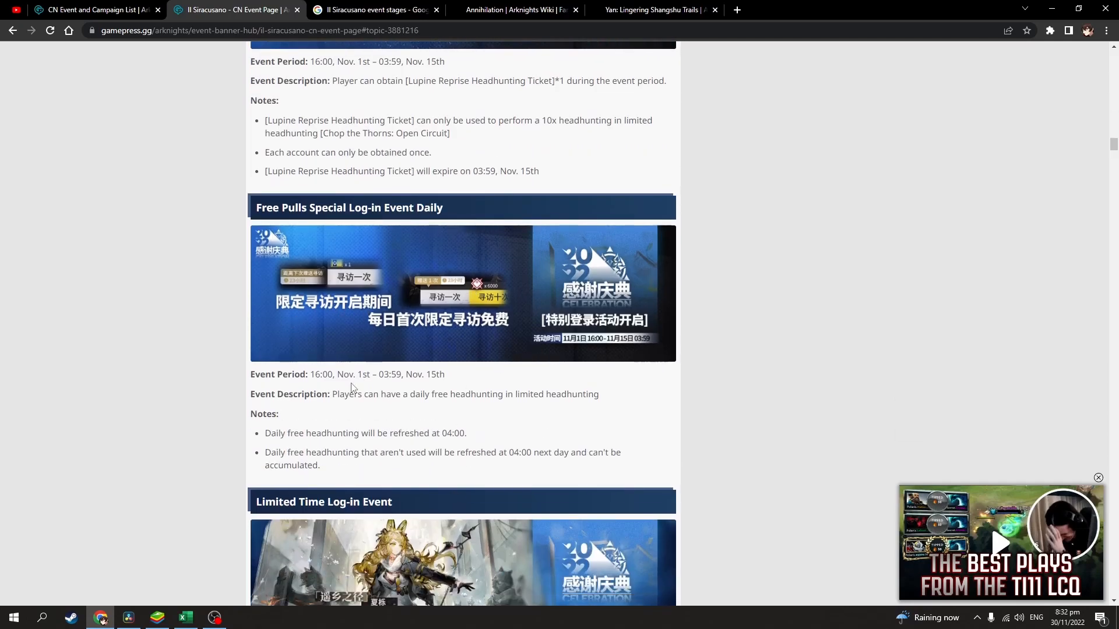
pyautogui.moveTo(359, 375); pyautogui.dragTo(430, 374)
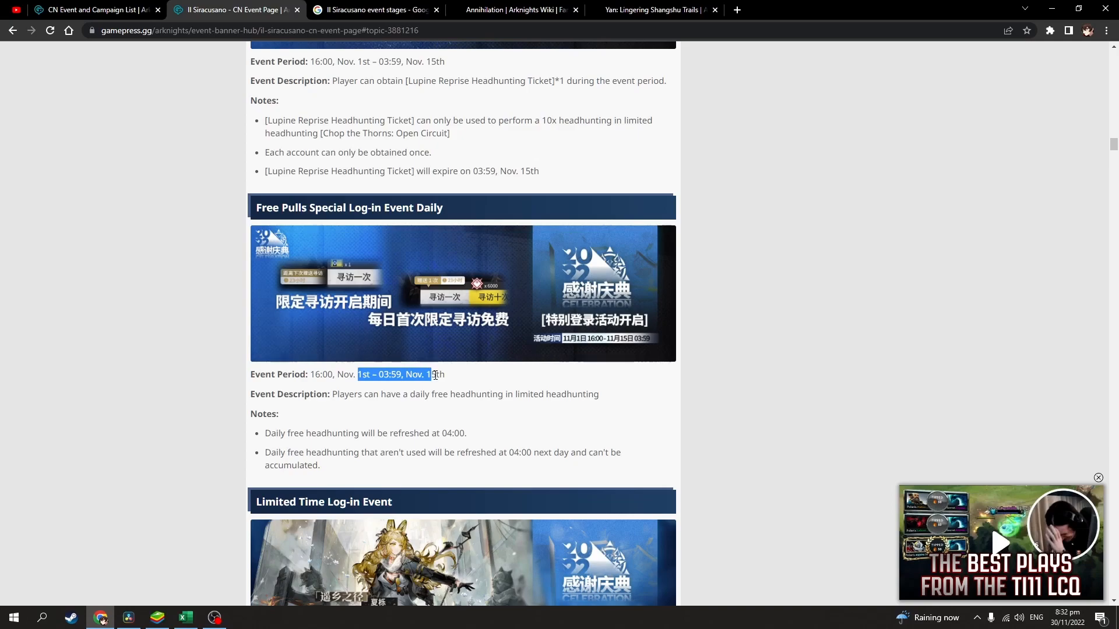
pyautogui.moveTo(432, 374); pyautogui.dragTo(437, 375)
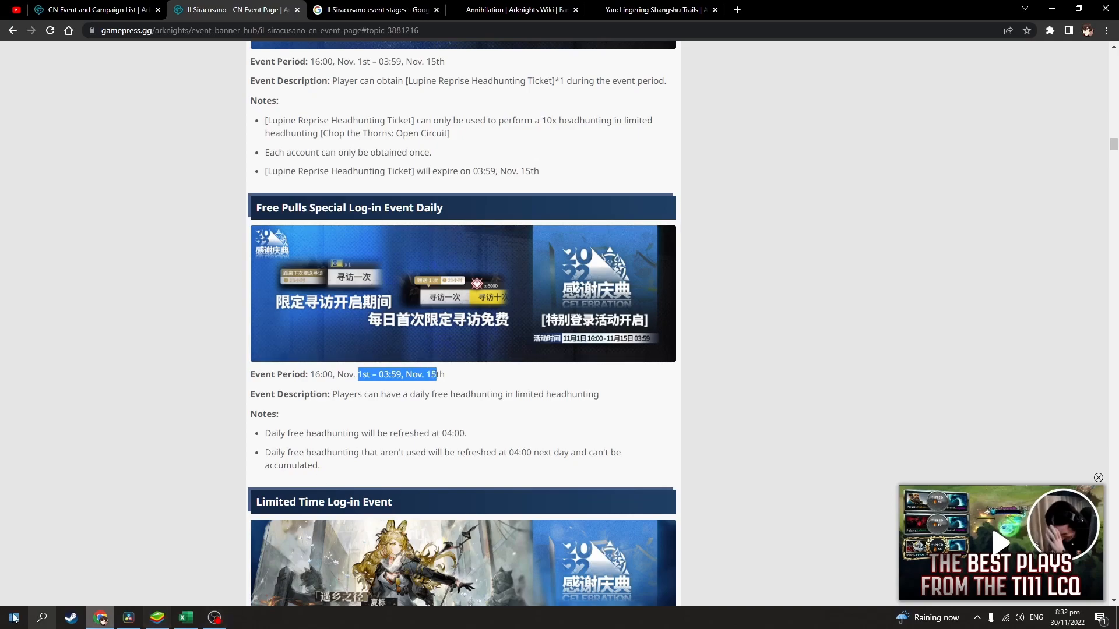
pyautogui.click(13, 618)
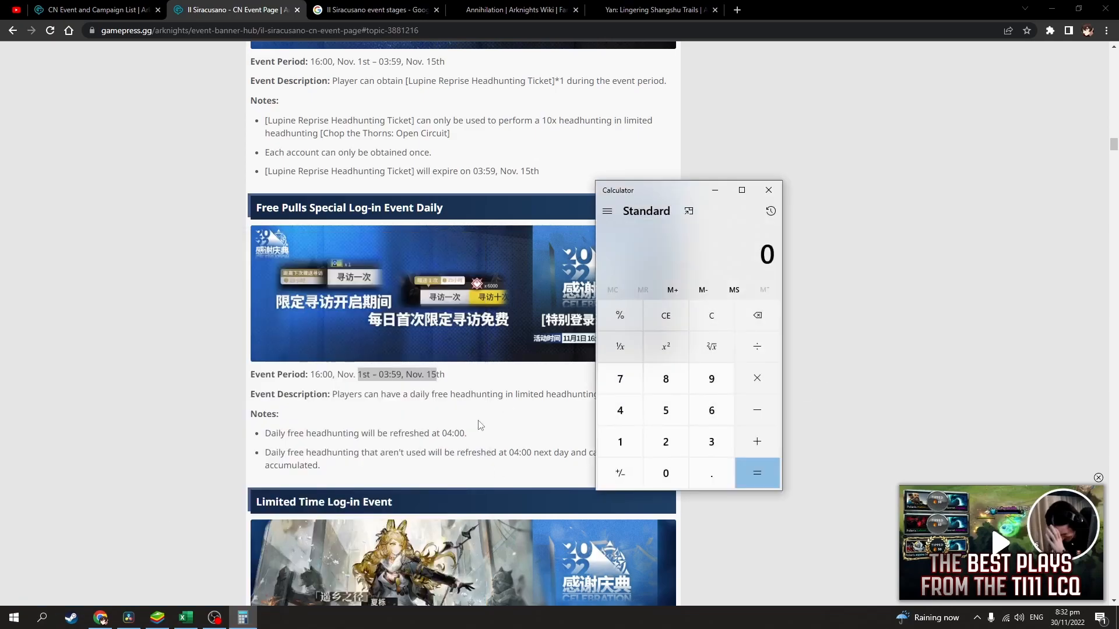
pyautogui.click(665, 442)
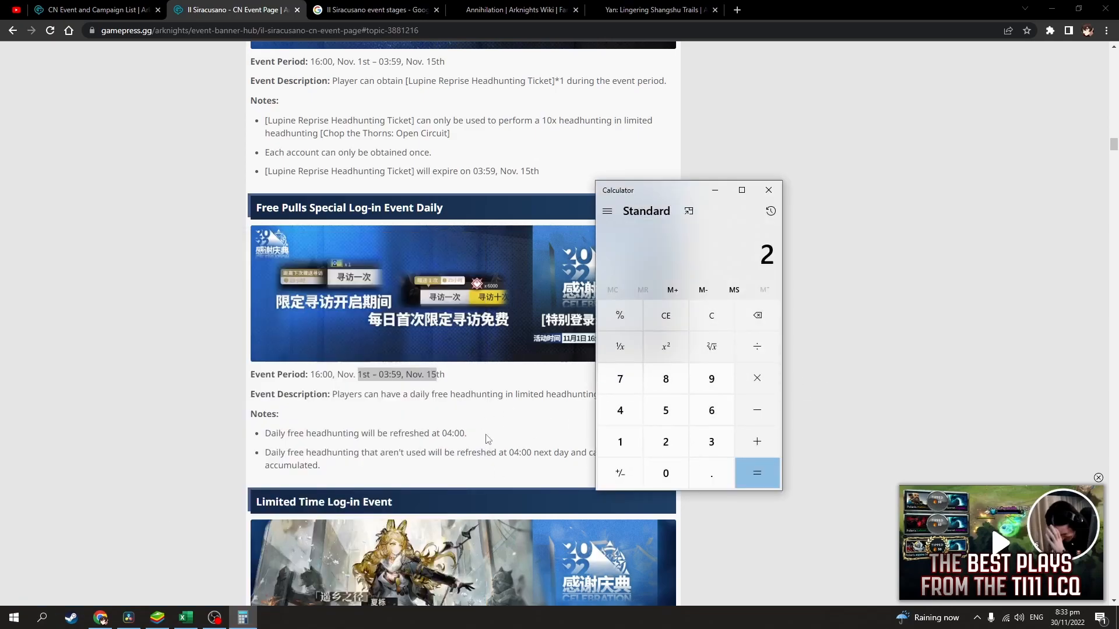
pyautogui.scroll(-3)
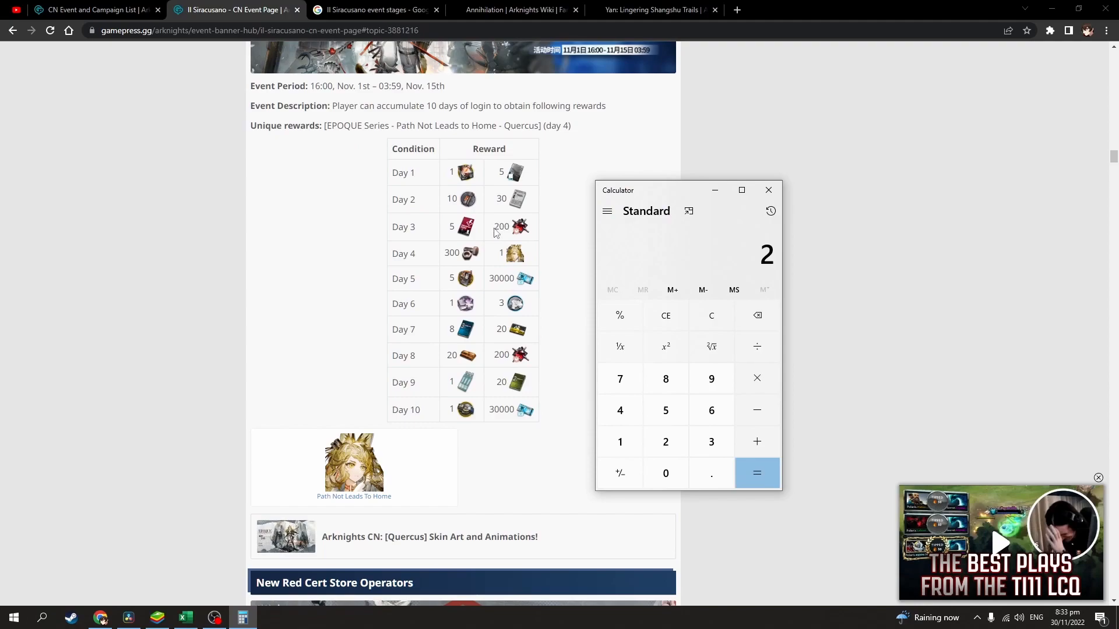
pyautogui.moveTo(836, 435)
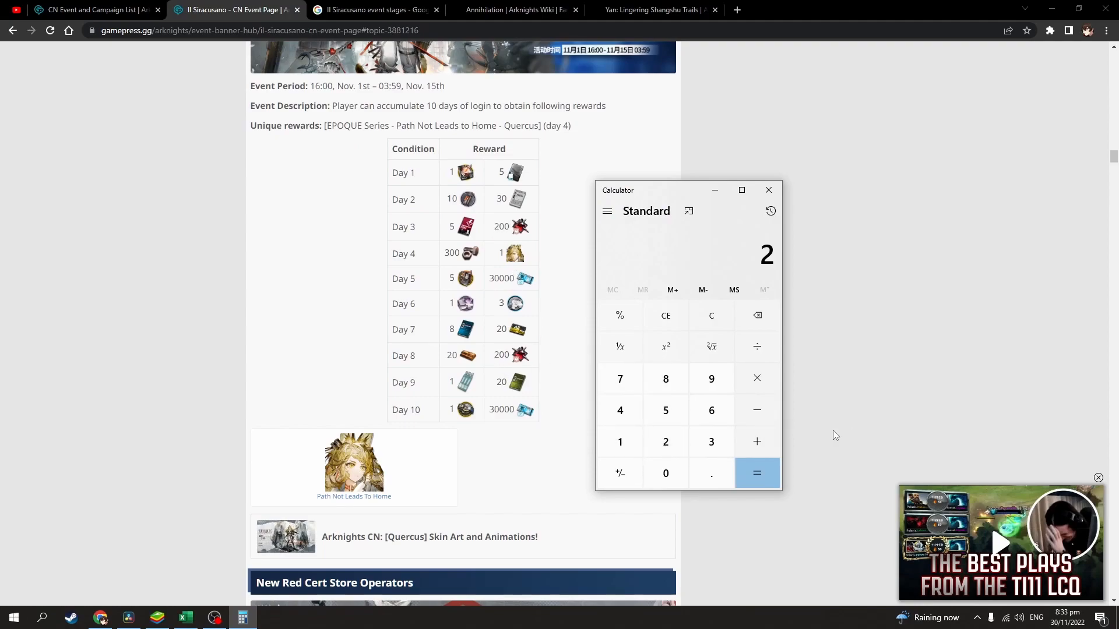
# Step: Add the extra pulls to the sheet's count for a 311 total, then return to GamePress
pyautogui.click(185, 622)
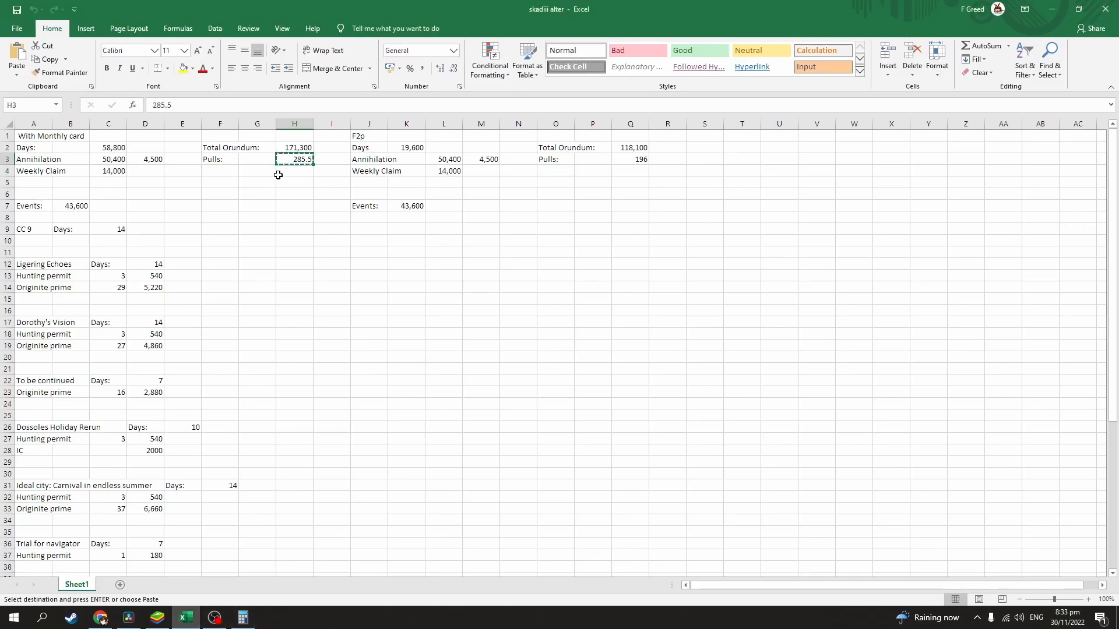
pyautogui.moveTo(241, 617)
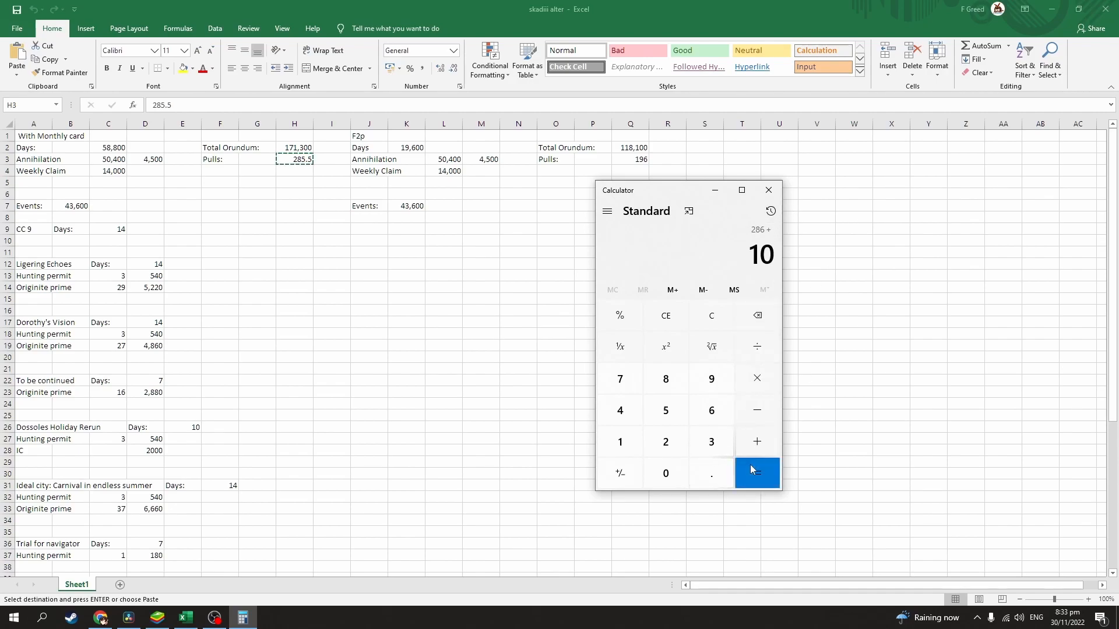
pyautogui.click(757, 315)
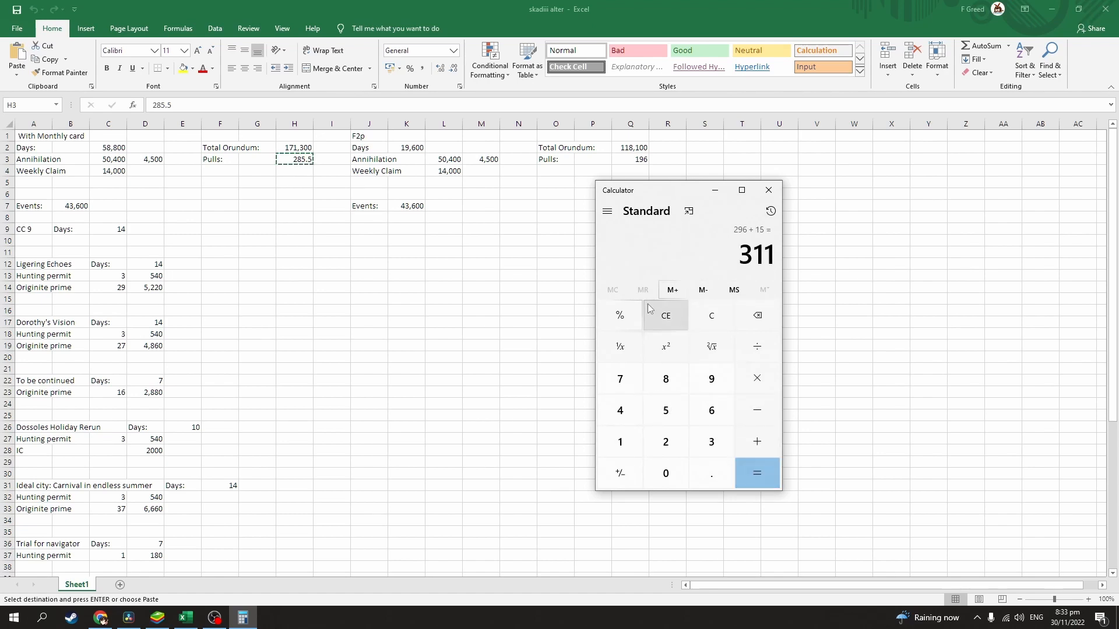
pyautogui.click(101, 617)
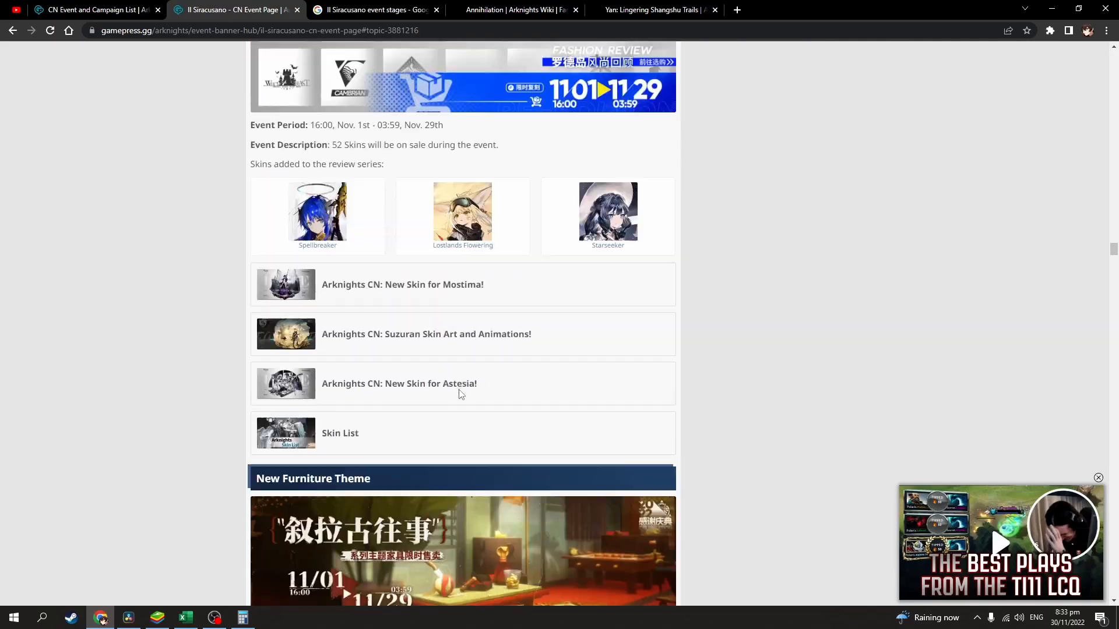
# Step: Read the Industrial Cooperation Forum's daily contract Orundum values, with Calculator reopened beside them
pyautogui.scroll(-3)
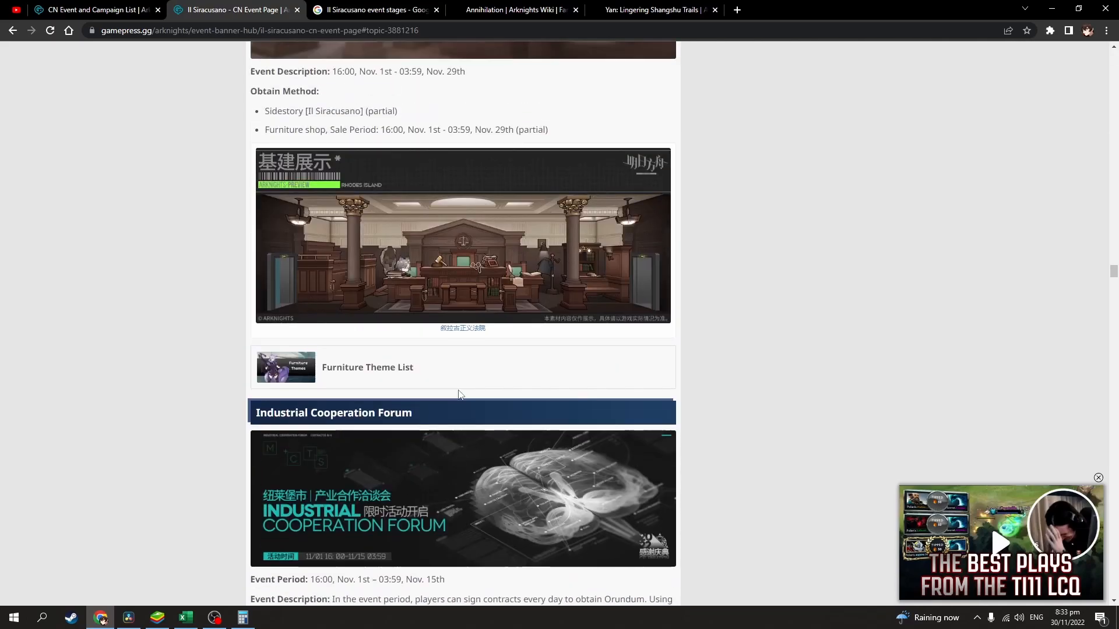
pyautogui.scroll(-3)
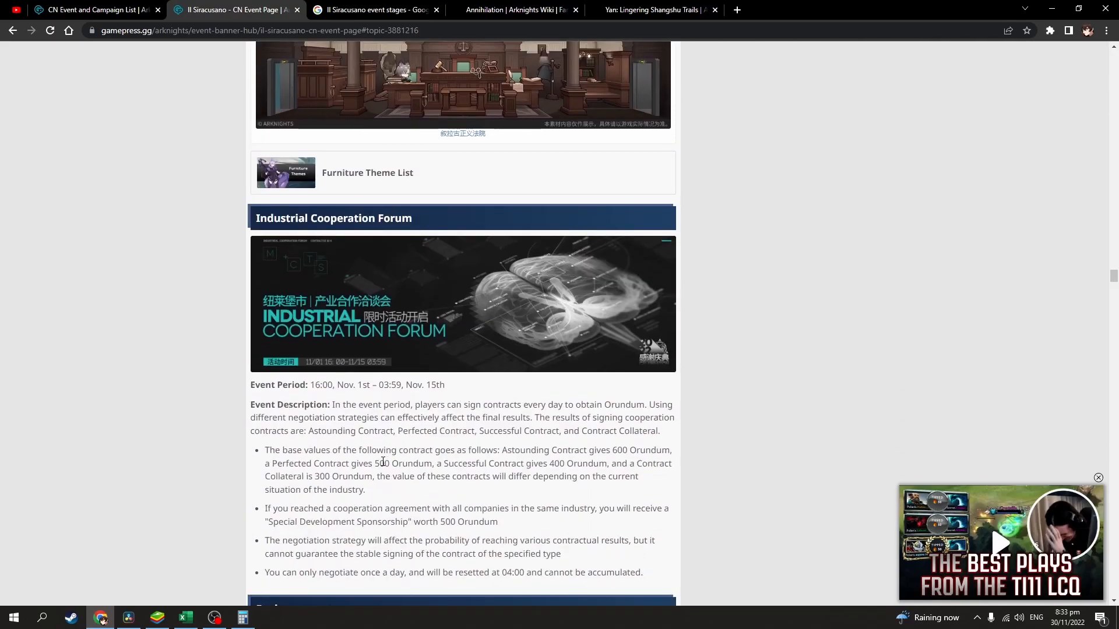
pyautogui.doubleClick(272, 451)
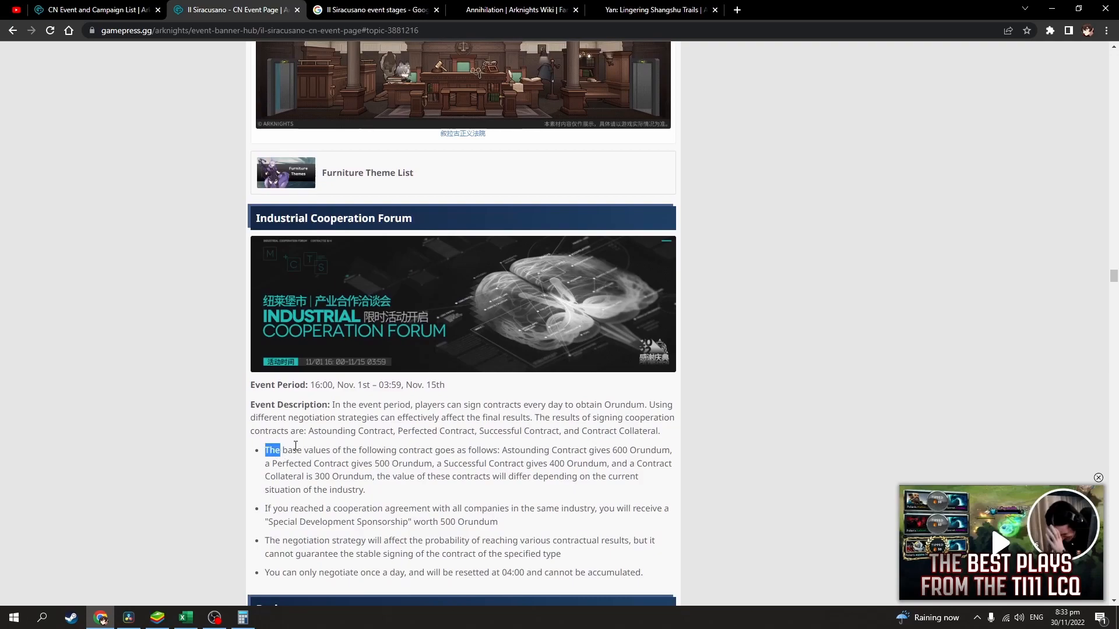
pyautogui.click(610, 454)
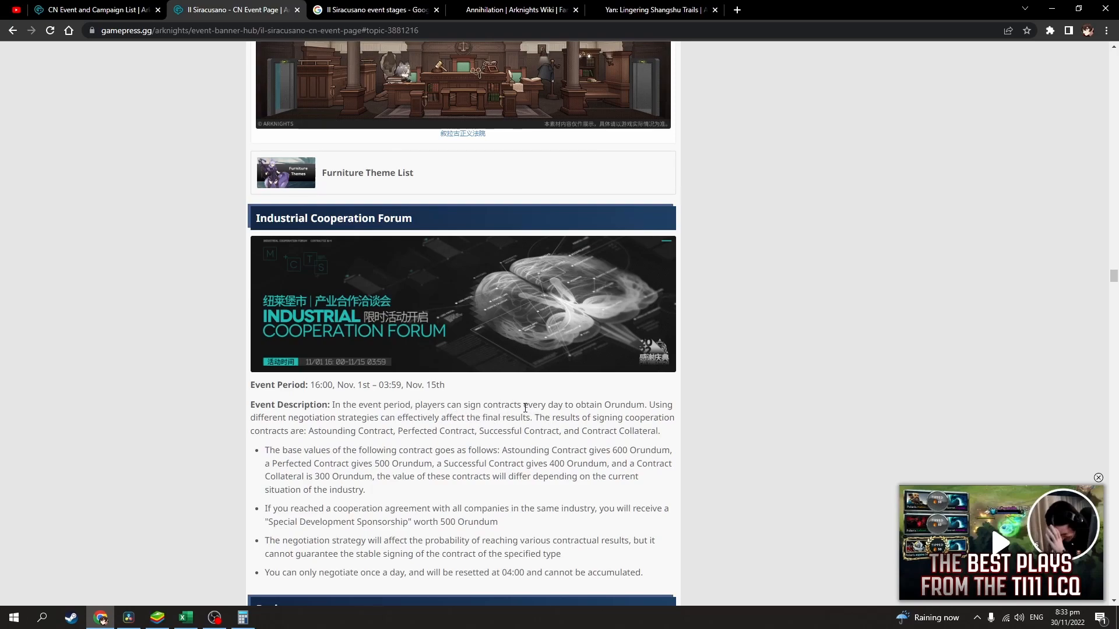
pyautogui.moveTo(524, 404); pyautogui.dragTo(645, 404)
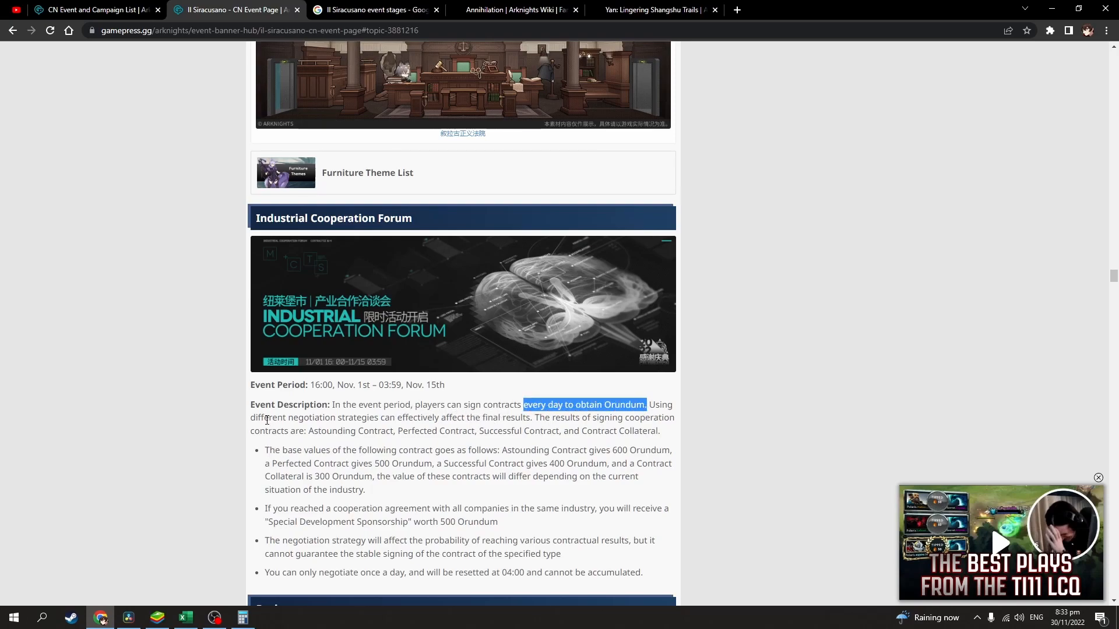
pyautogui.moveTo(564, 430)
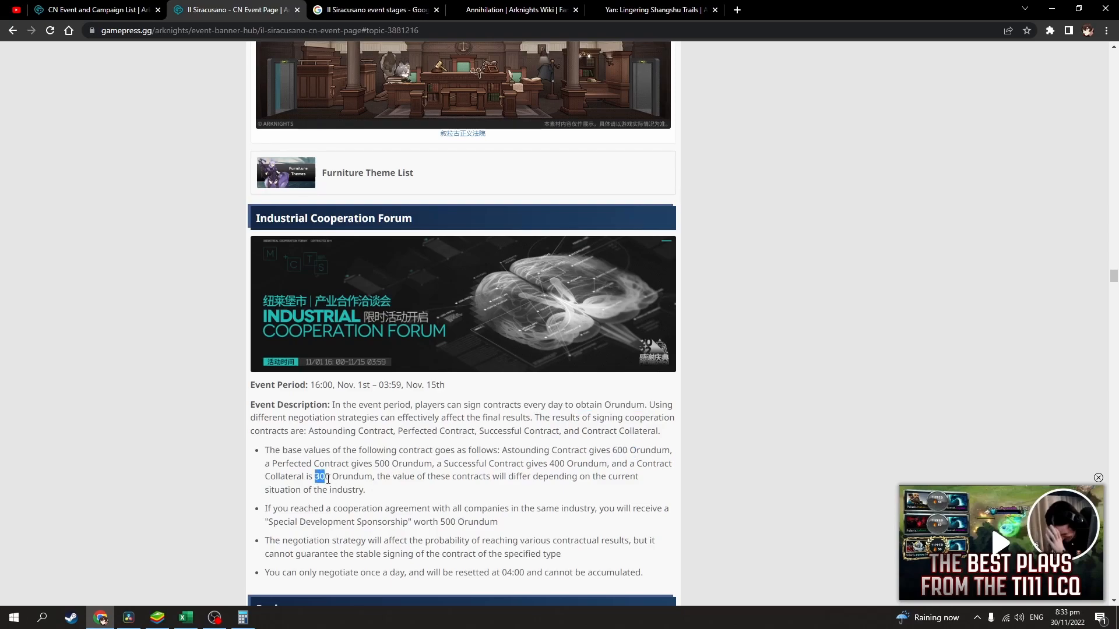
pyautogui.click(243, 617)
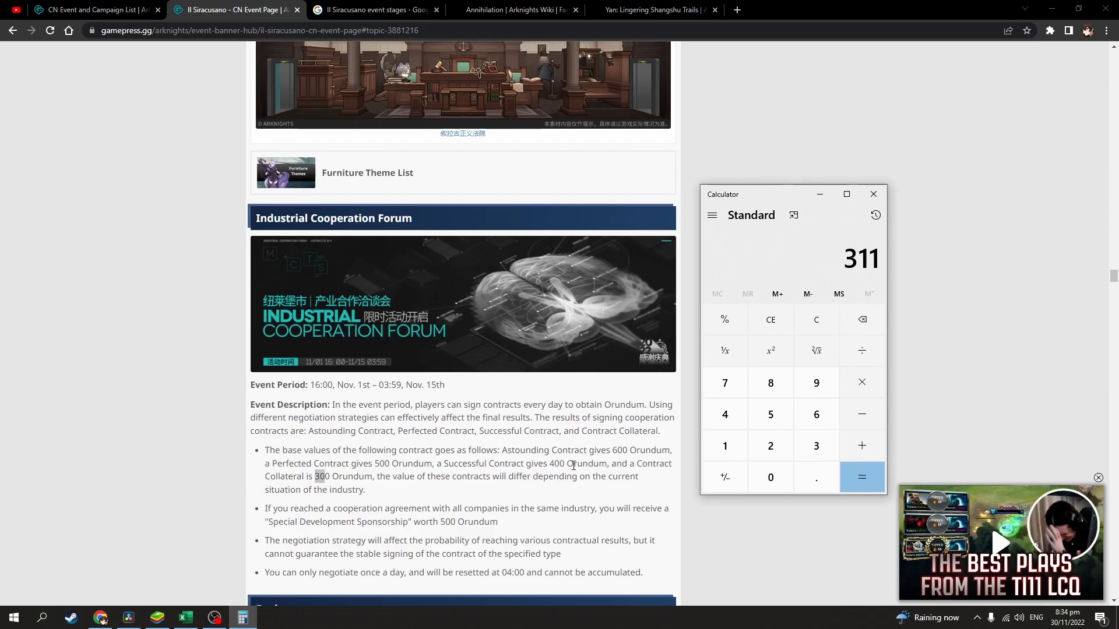
pyautogui.moveTo(611, 451)
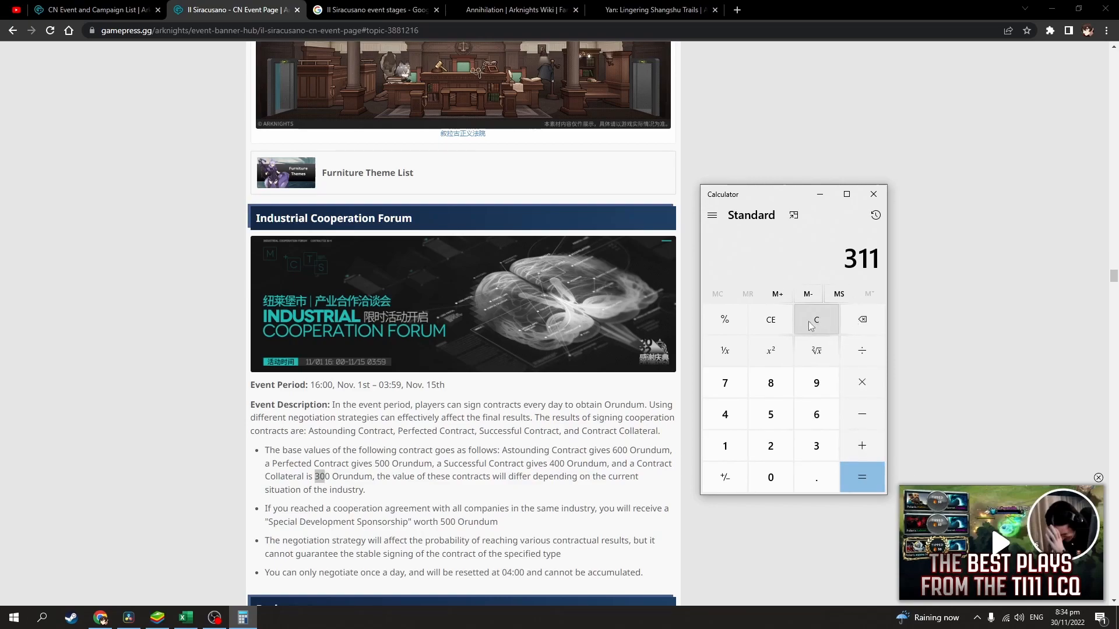
# Step: Calculate 15 × 400 = 6,000 Orundum, then total 311 + 10 = 321 pulls
pyautogui.click(816, 319)
pyautogui.write('6')
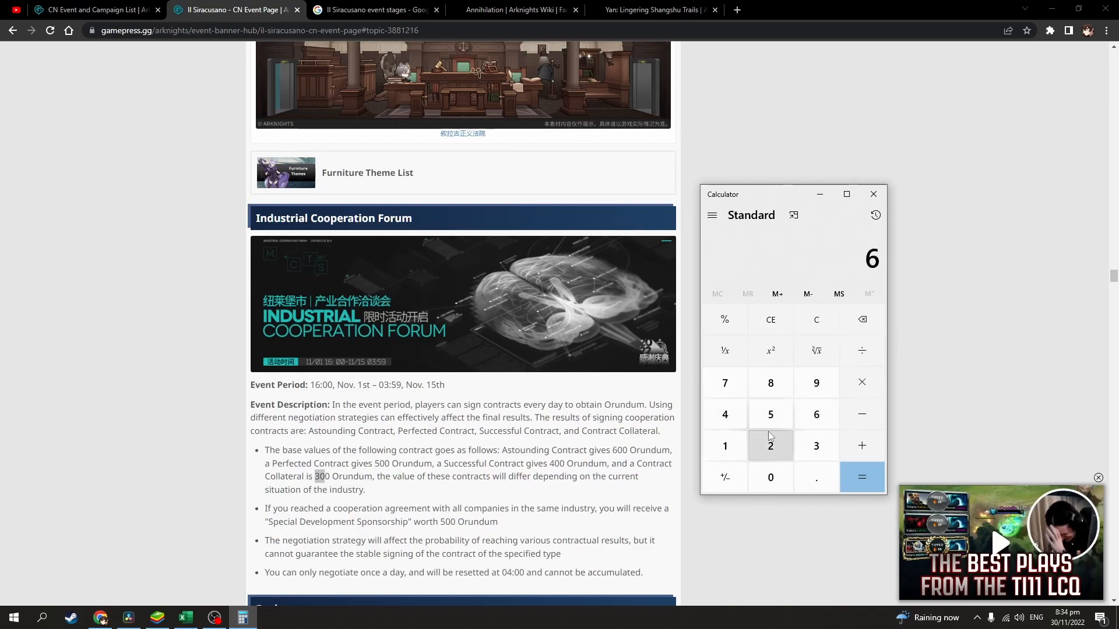
pyautogui.click(770, 477)
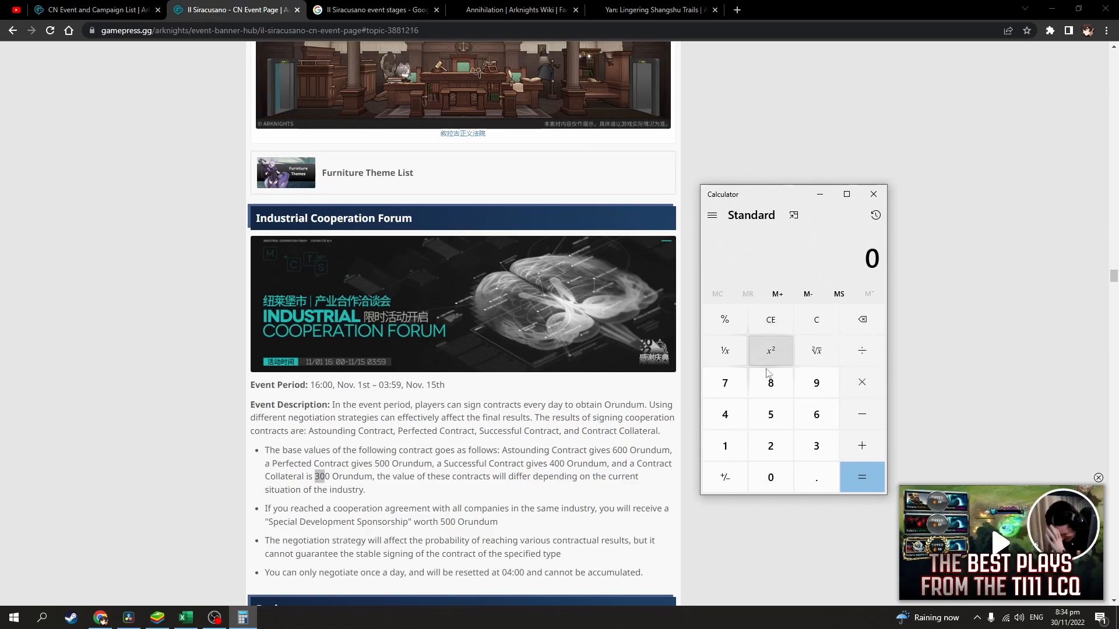
pyautogui.moveTo(725, 445)
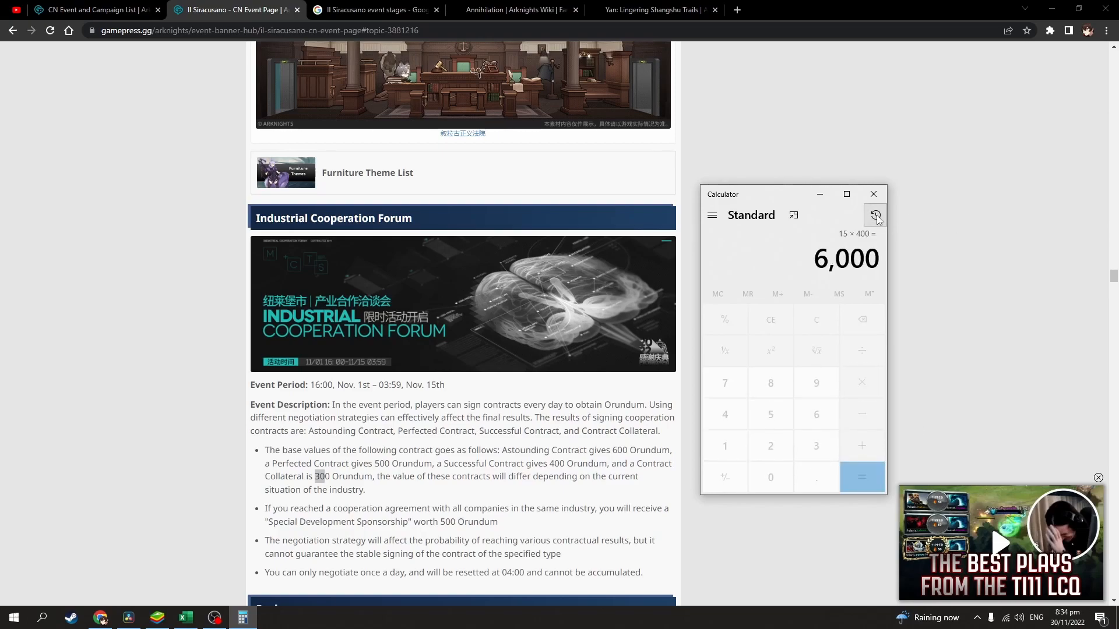
pyautogui.click(875, 215)
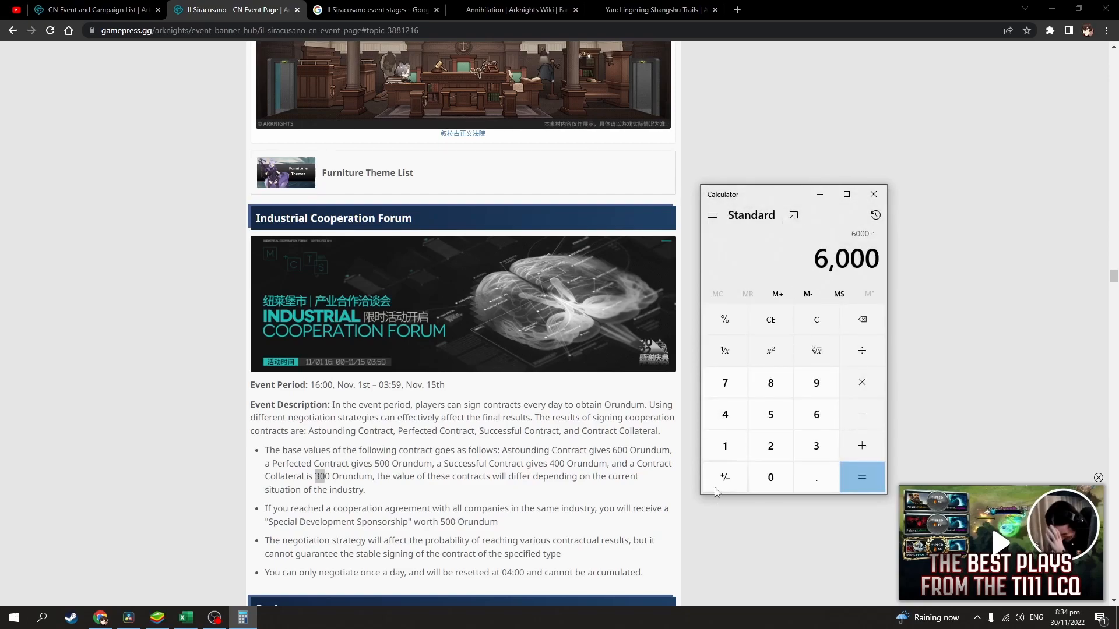
pyautogui.click(875, 215)
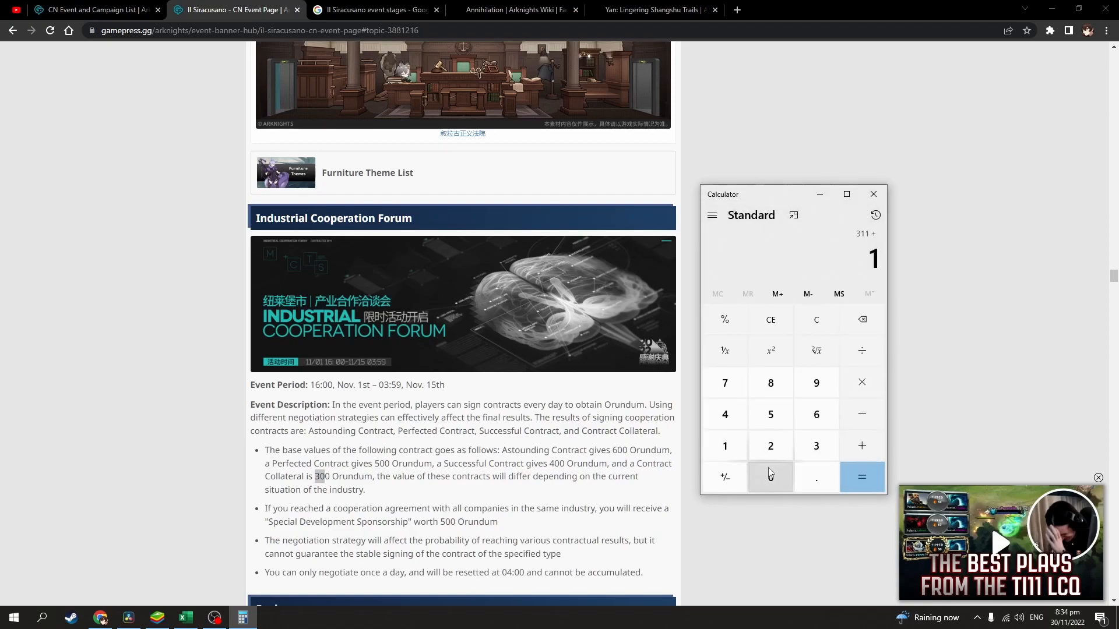
pyautogui.click(862, 477)
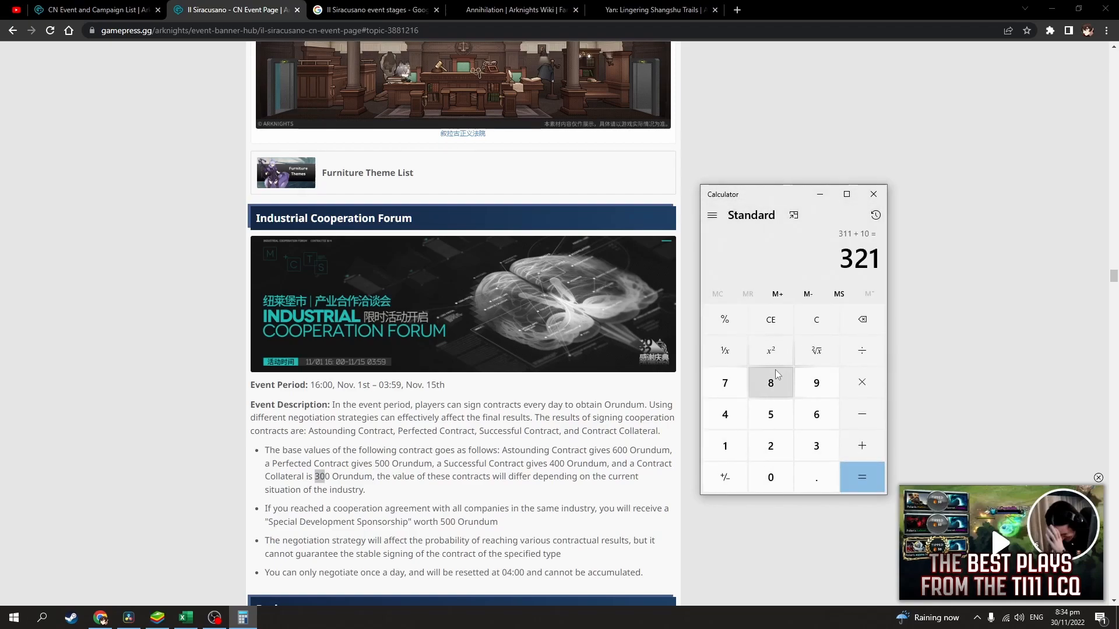
pyautogui.moveTo(770, 350)
pyautogui.write('197')
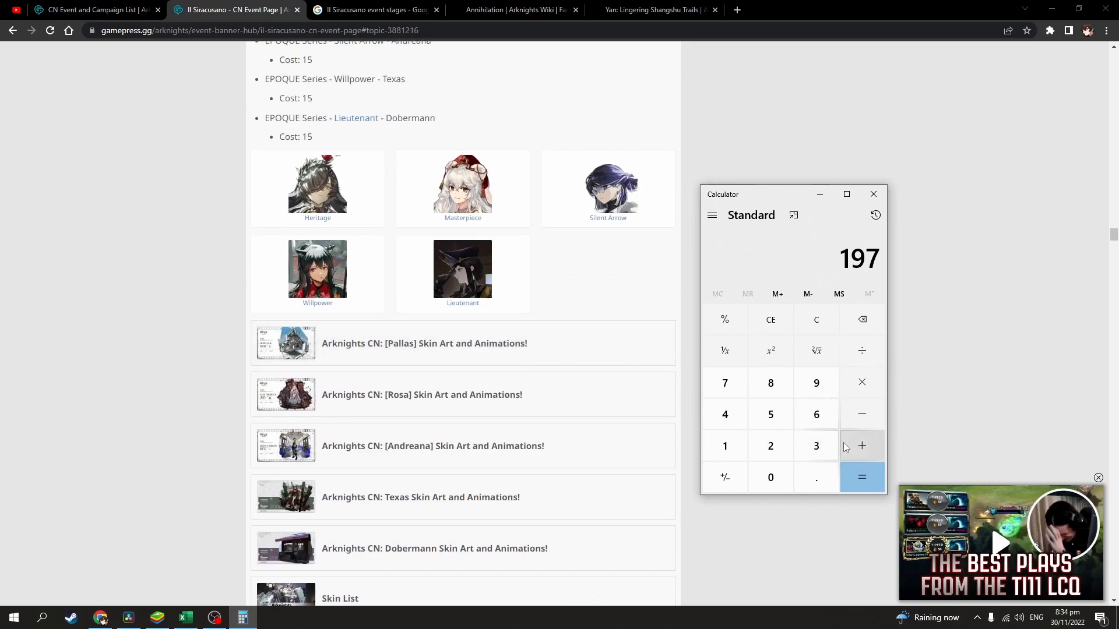
# Step: Add 10 to the 222 pull total to reach 232, then switch to Arknights in BlueStacks
pyautogui.click(770, 477)
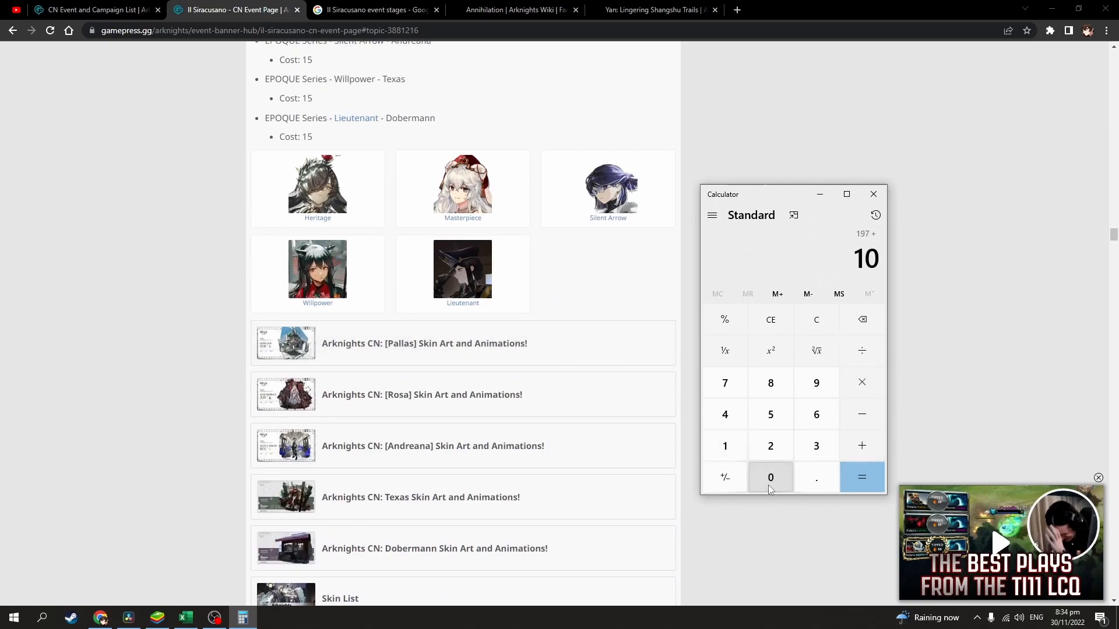
pyautogui.click(861, 477)
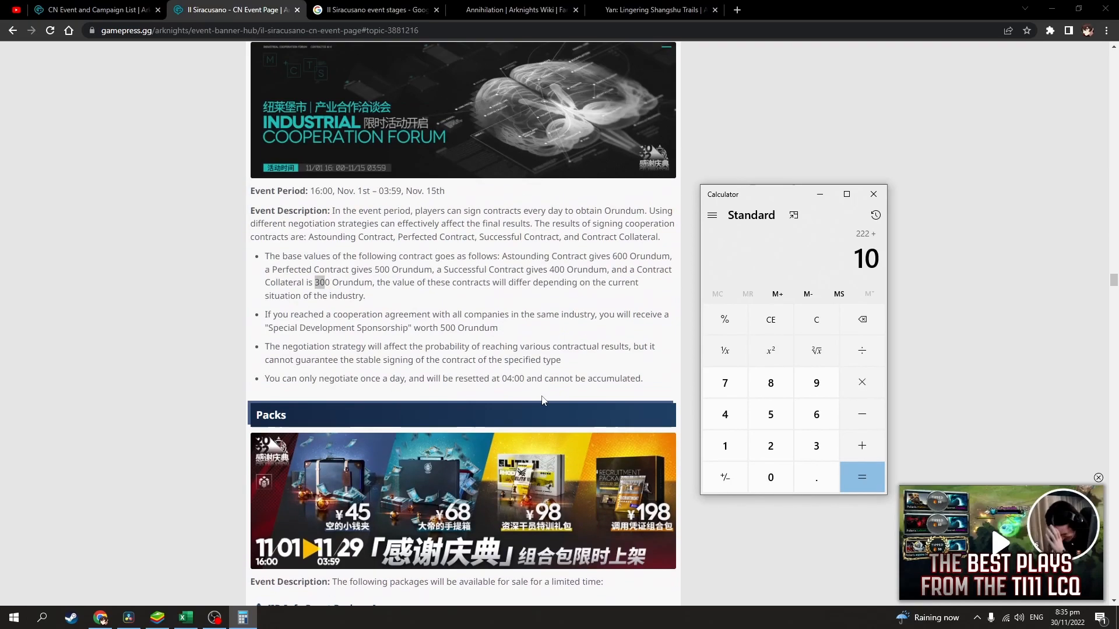
pyautogui.click(861, 477)
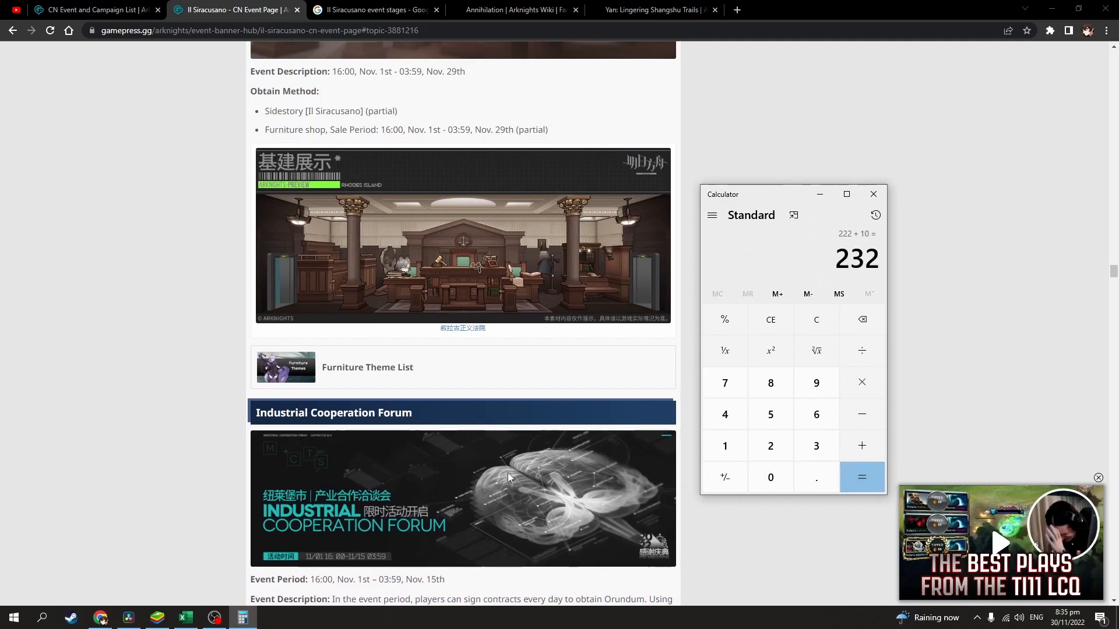
pyautogui.click(156, 617)
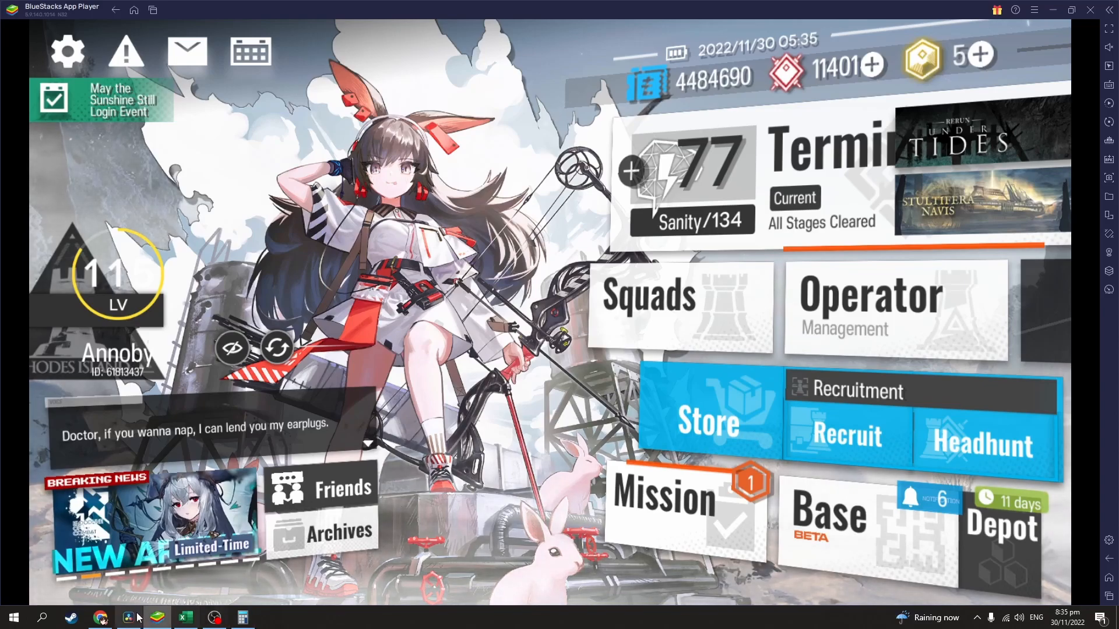
# Step: Bring Calculator over the Arknights screen and select its 232 result
pyautogui.click(241, 618)
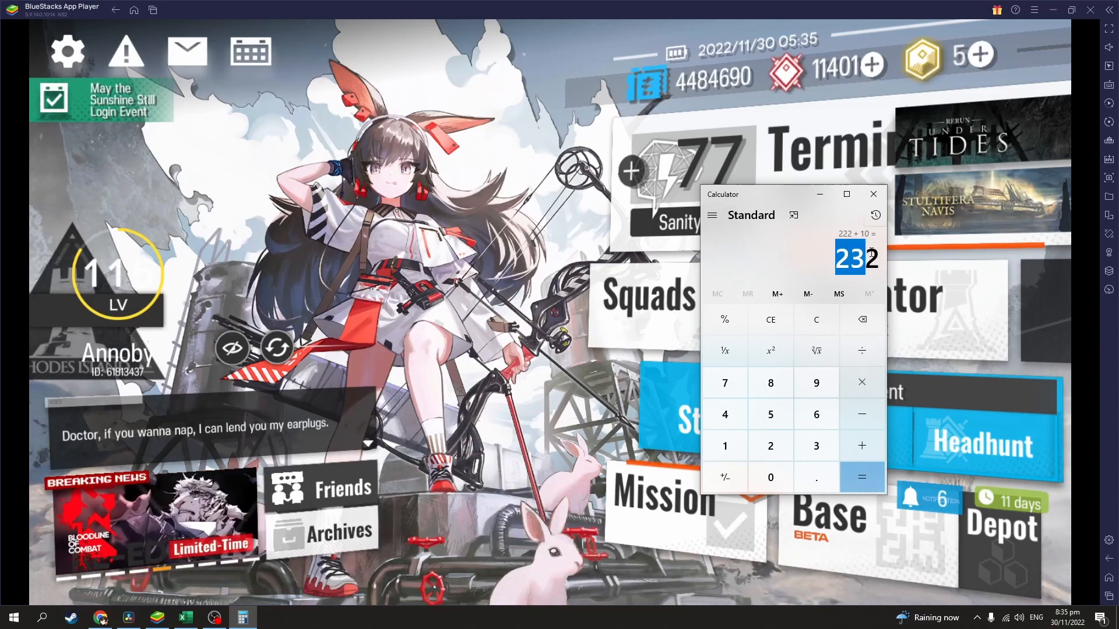
pyautogui.click(861, 477)
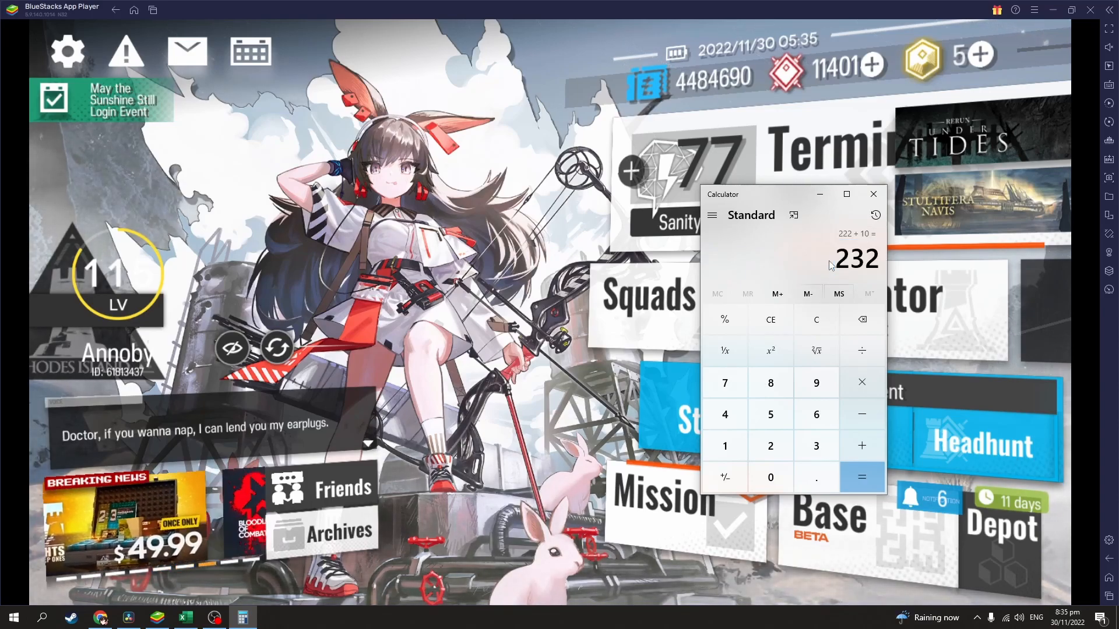
pyautogui.doubleClick(855, 259)
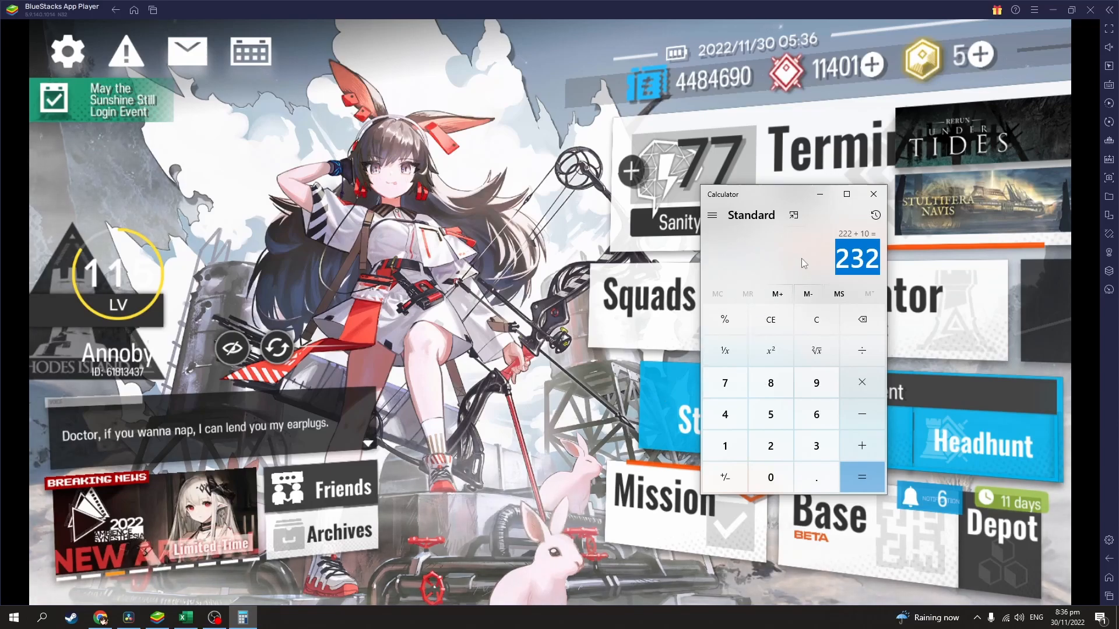
pyautogui.moveTo(820, 195)
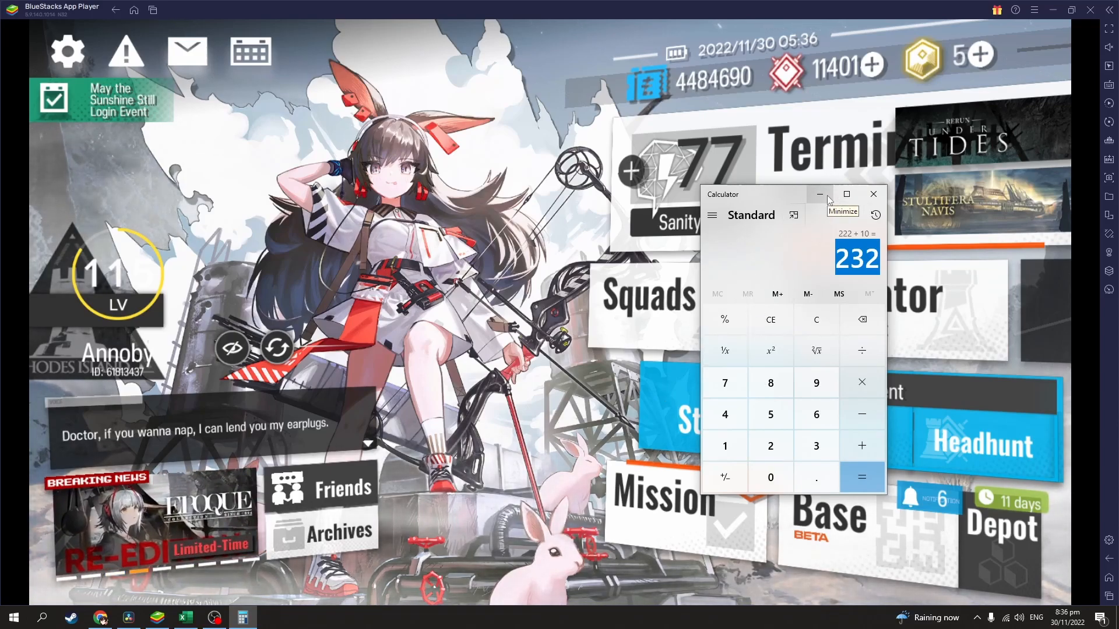
pyautogui.moveTo(617, 567)
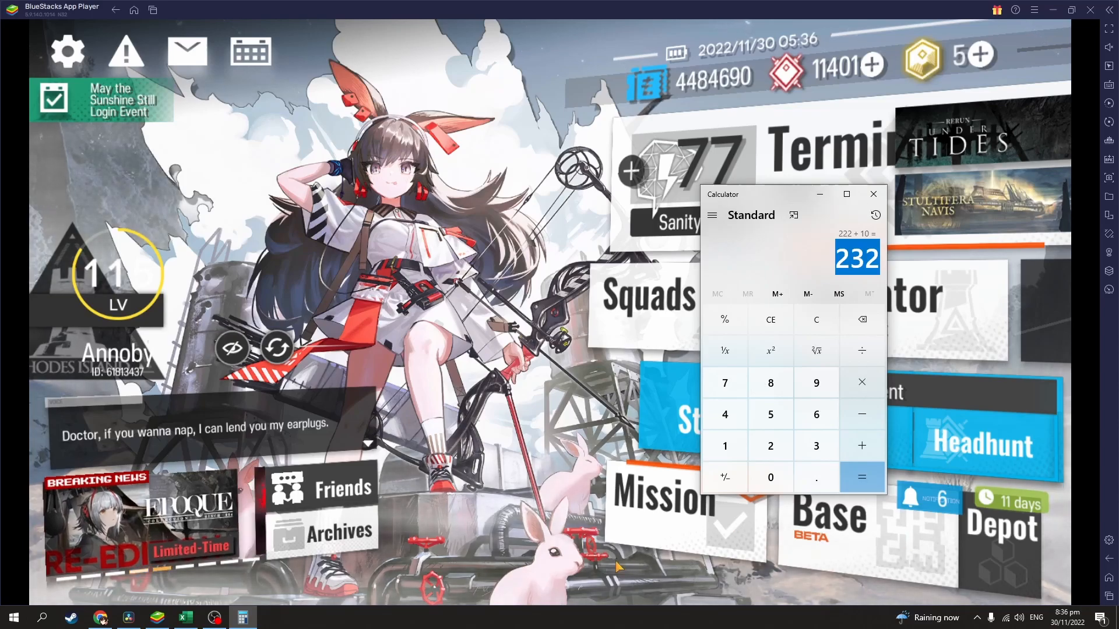